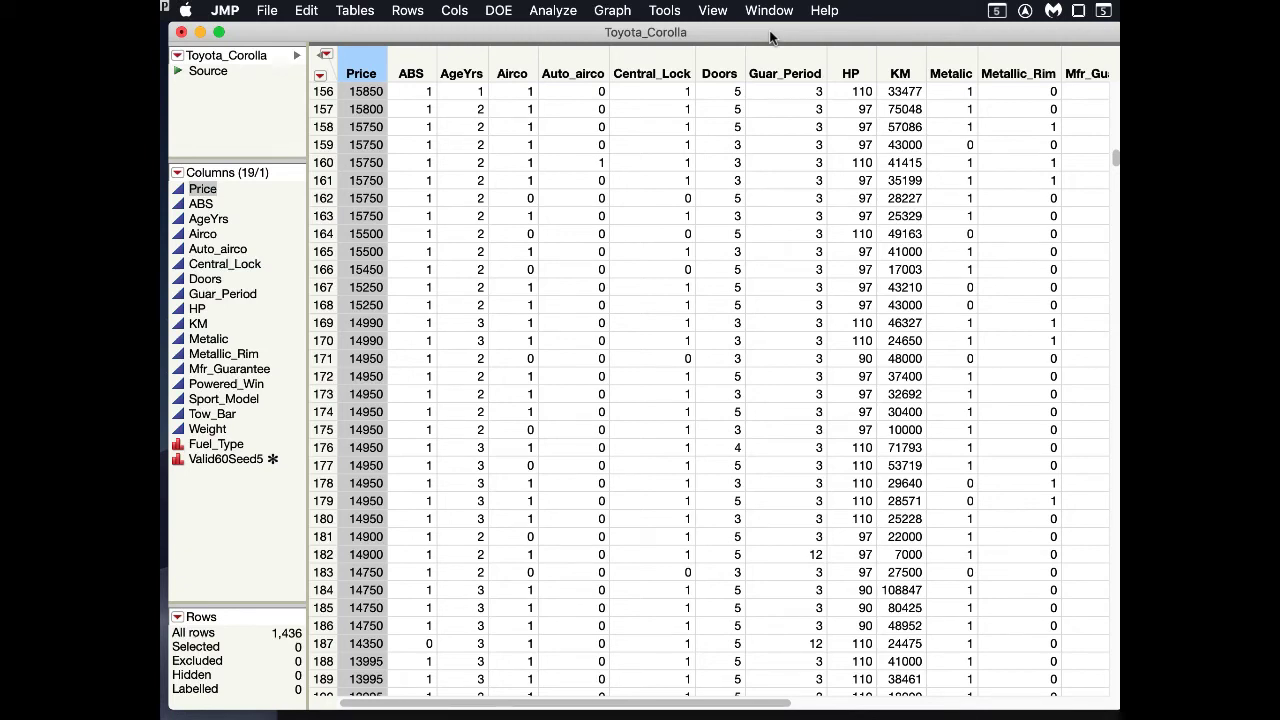
mouse_move(545, 150)
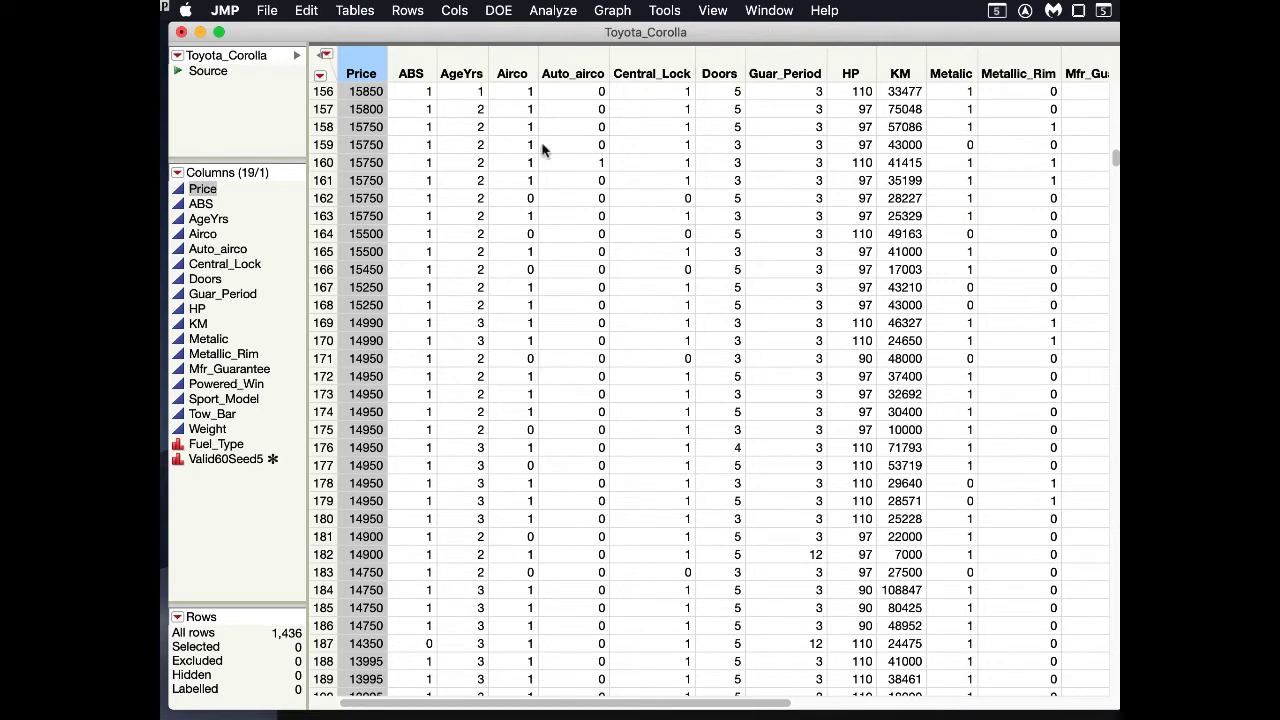
mouse_move(218, 190)
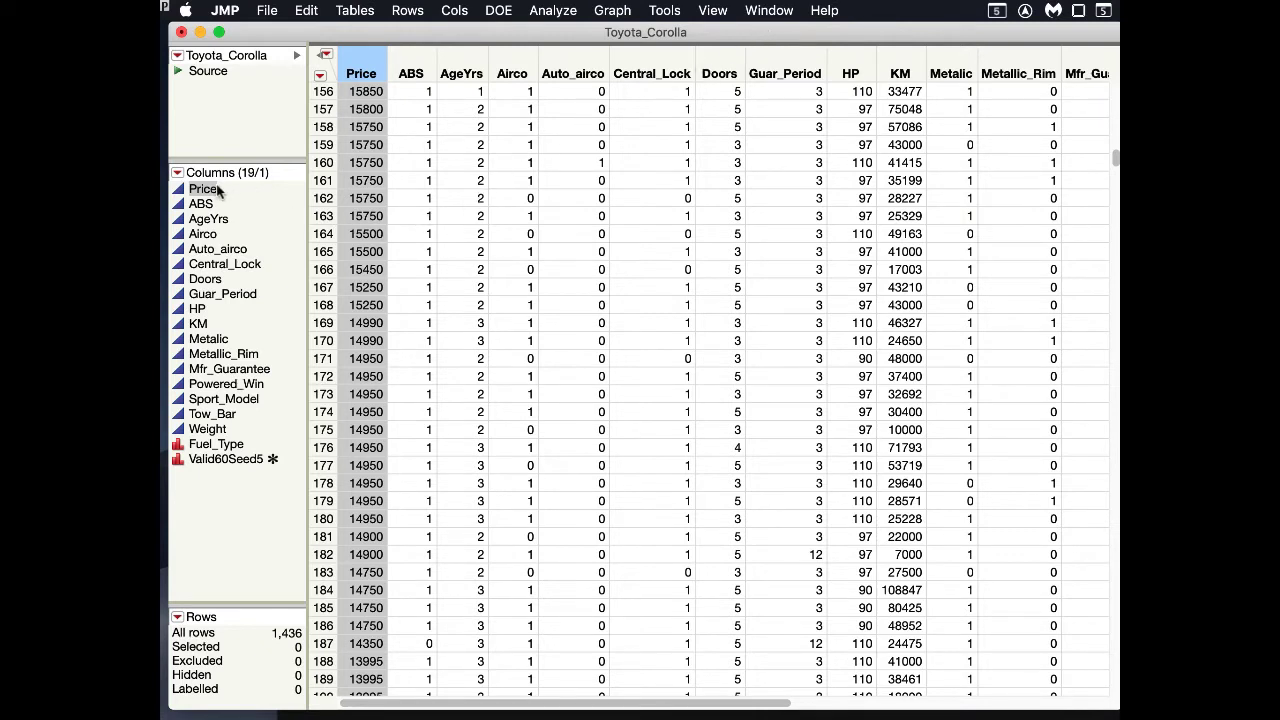
mouse_move(219, 192)
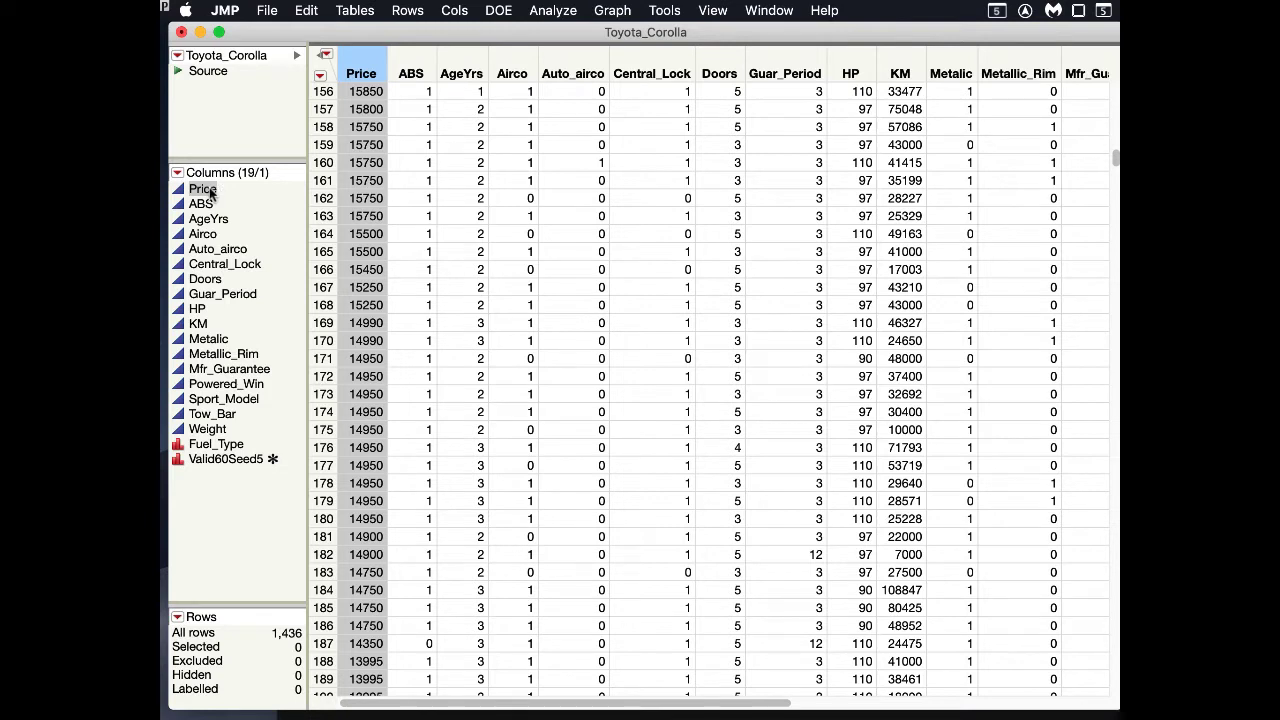
mouse_move(218, 218)
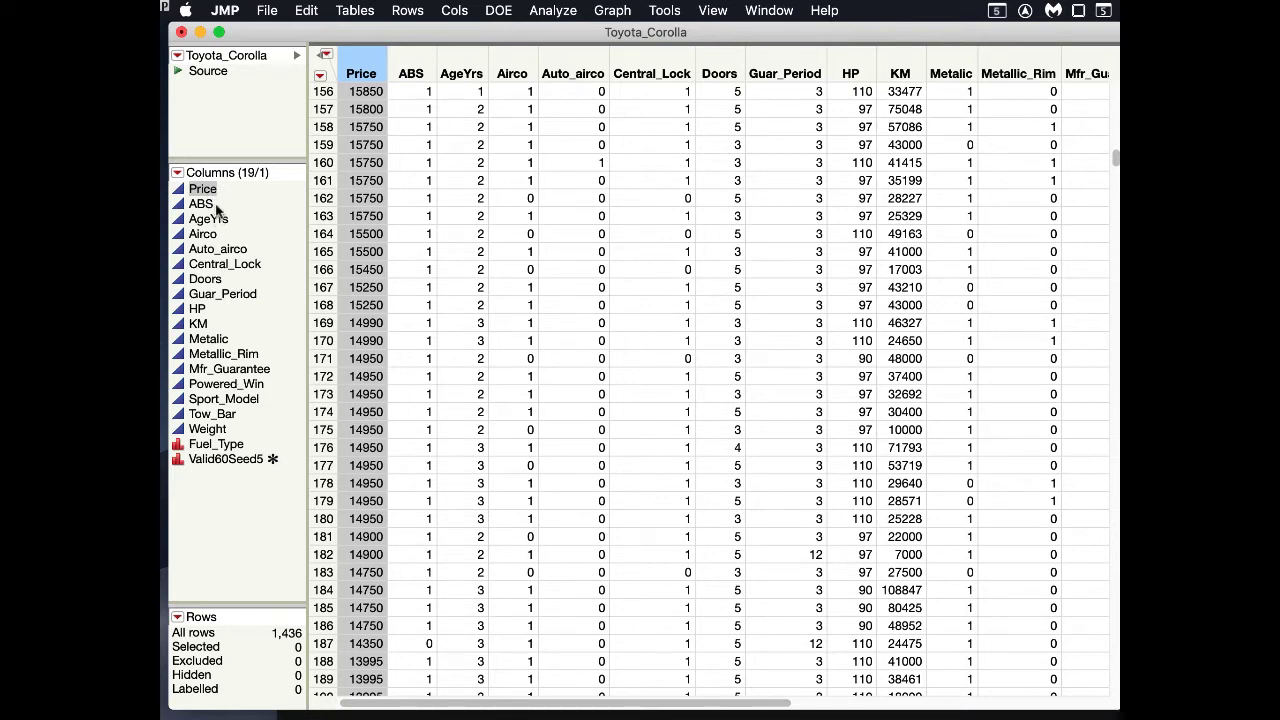
mouse_move(220, 225)
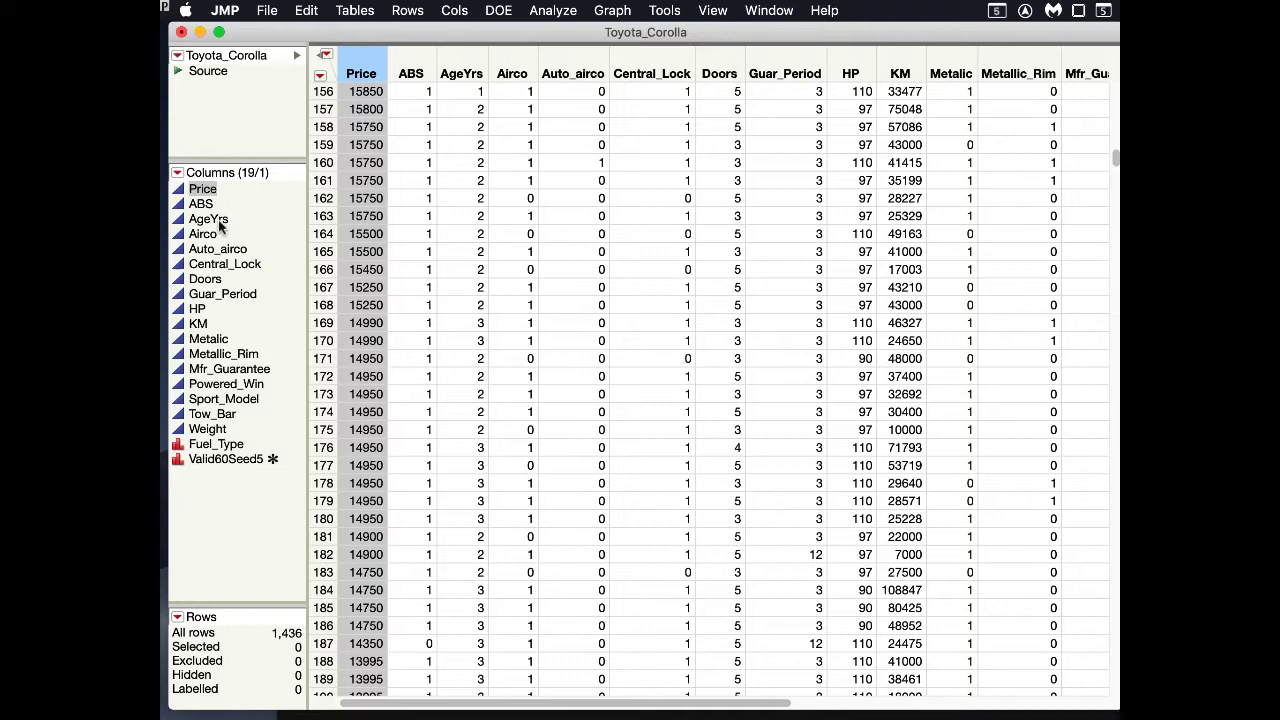
mouse_move(210, 308)
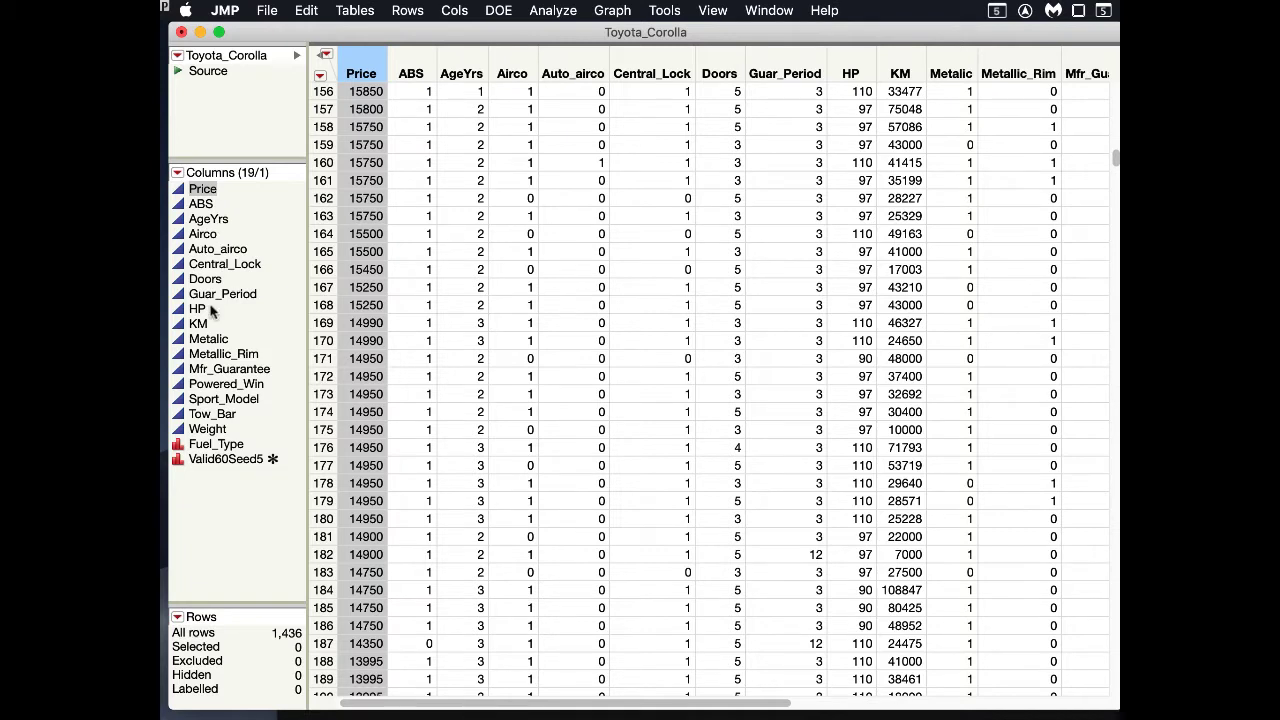
mouse_move(210, 328)
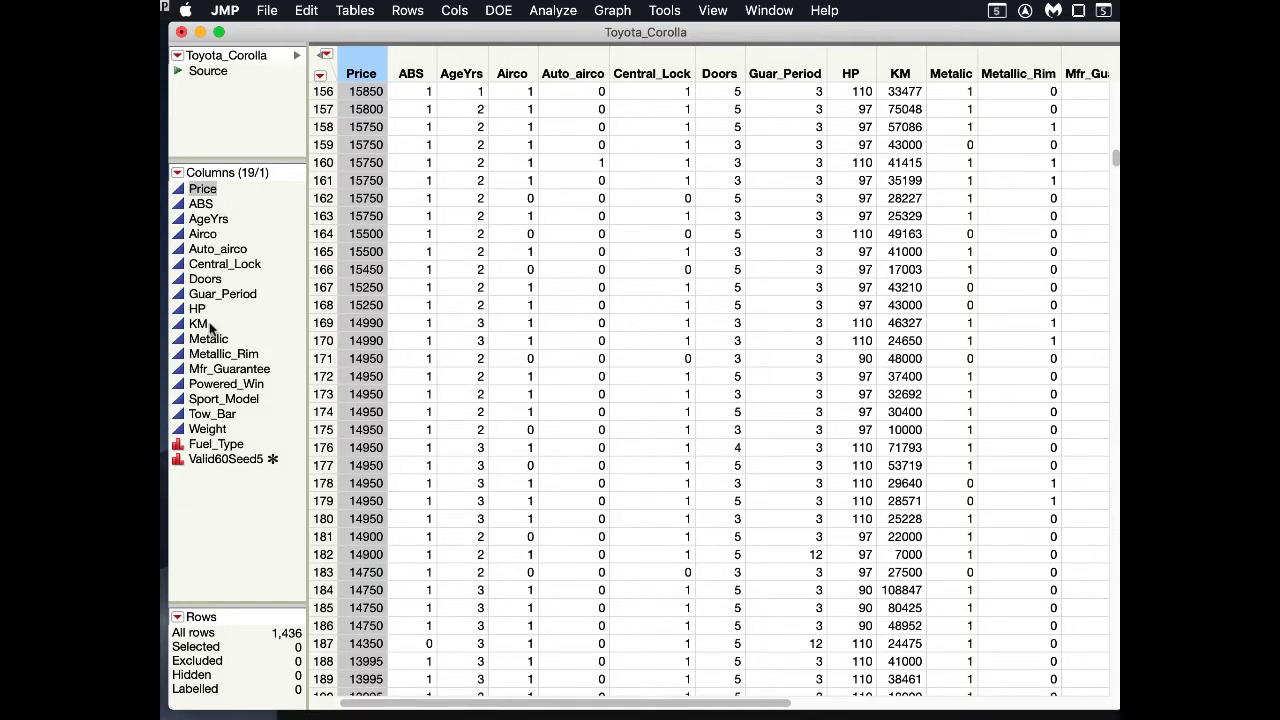
mouse_move(195, 362)
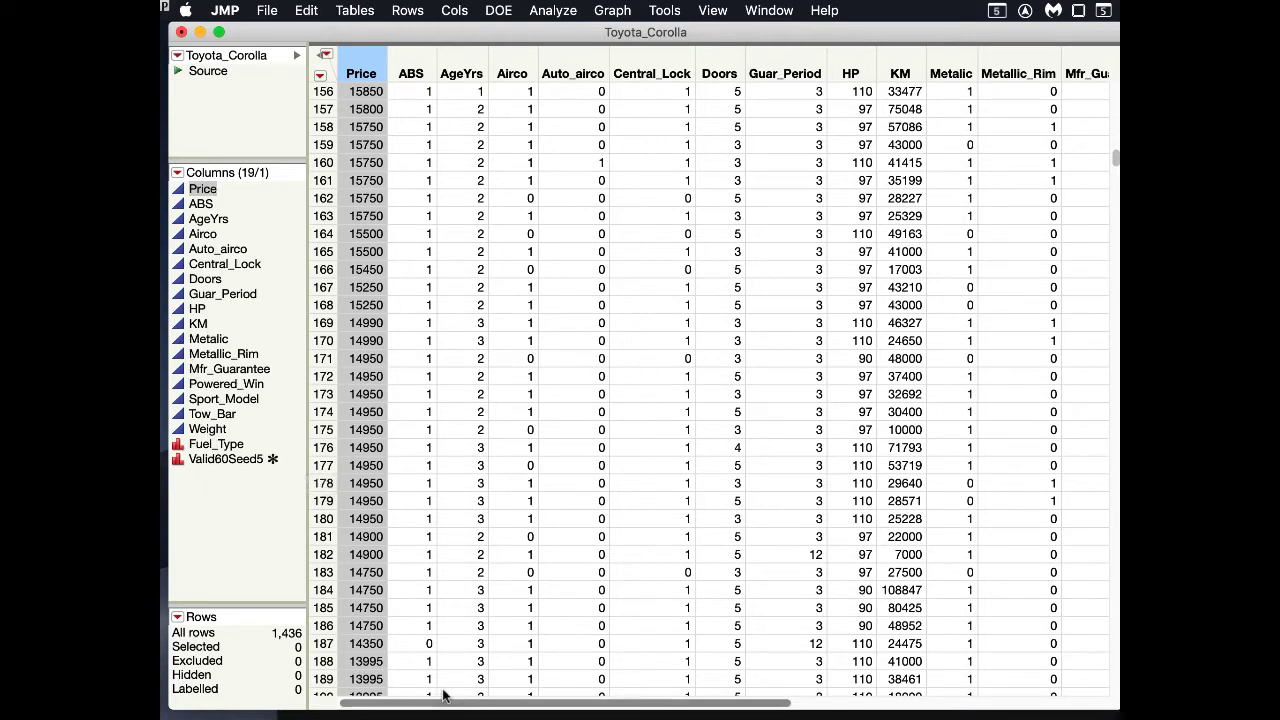
In Fit Model, add ABS through Weight, except Central_Lock, as effects for Price
scroll(right, 3)
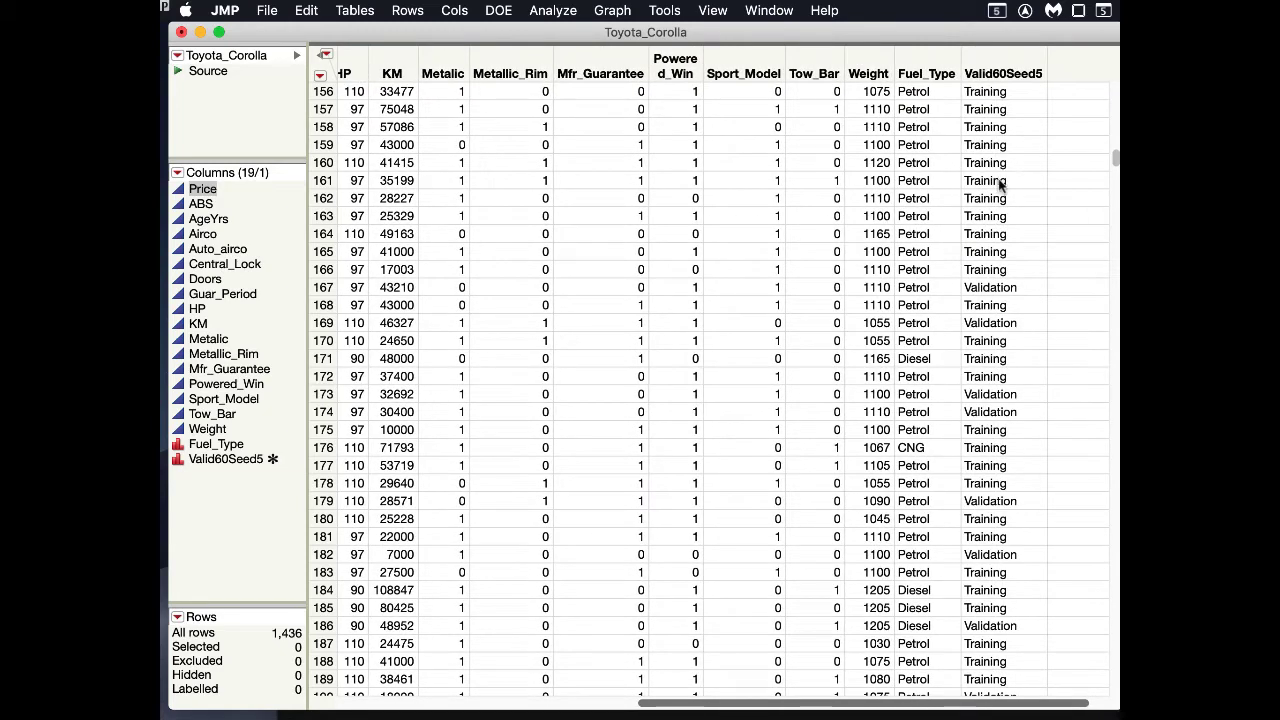
mouse_move(780, 555)
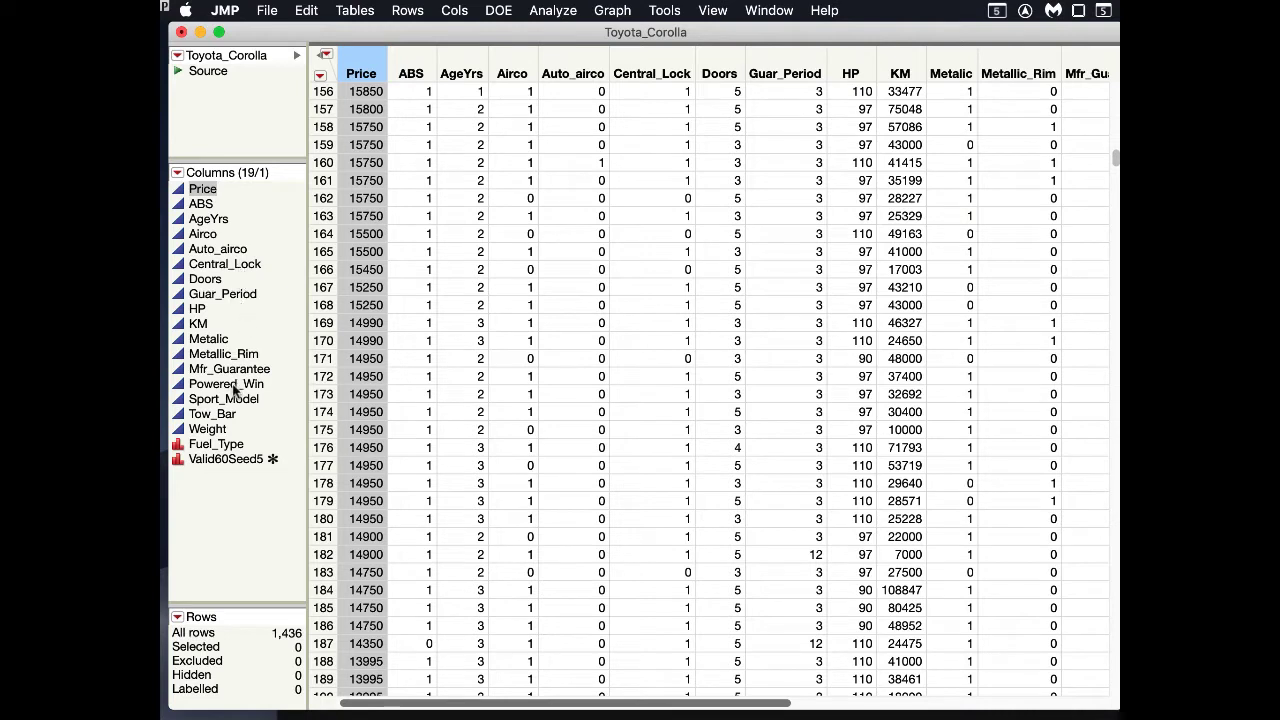
mouse_move(237, 390)
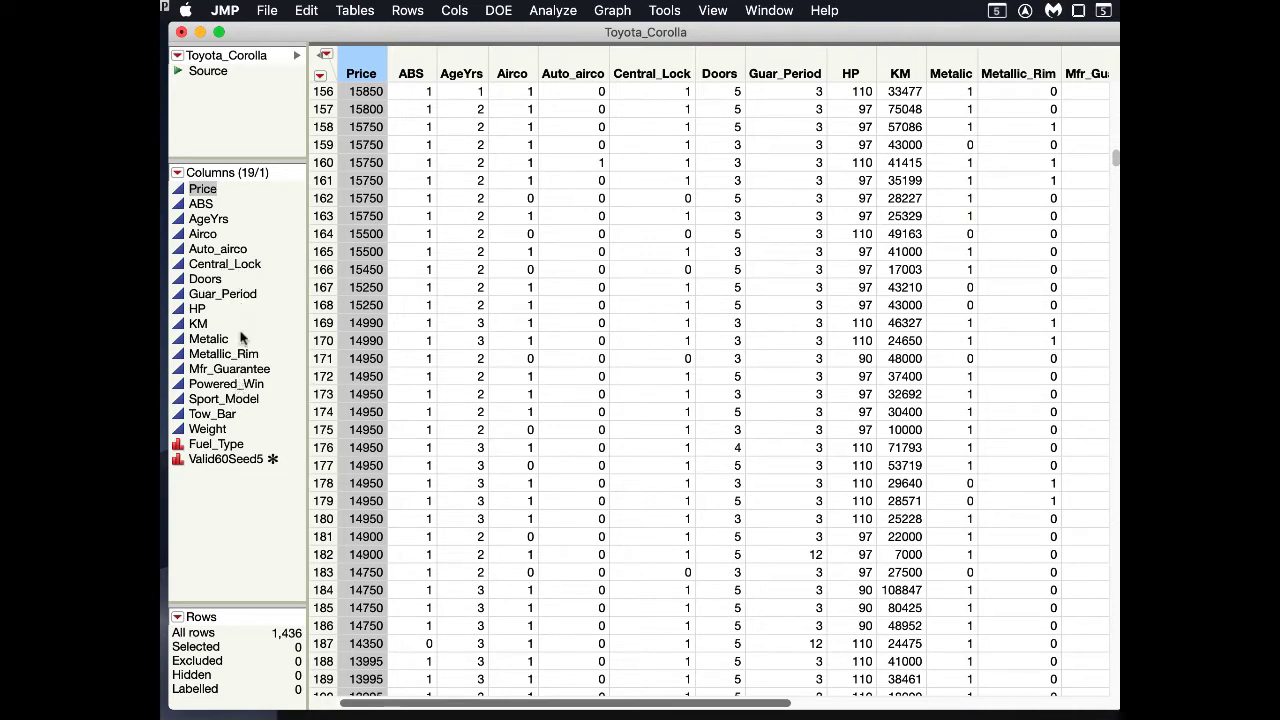
mouse_move(248, 265)
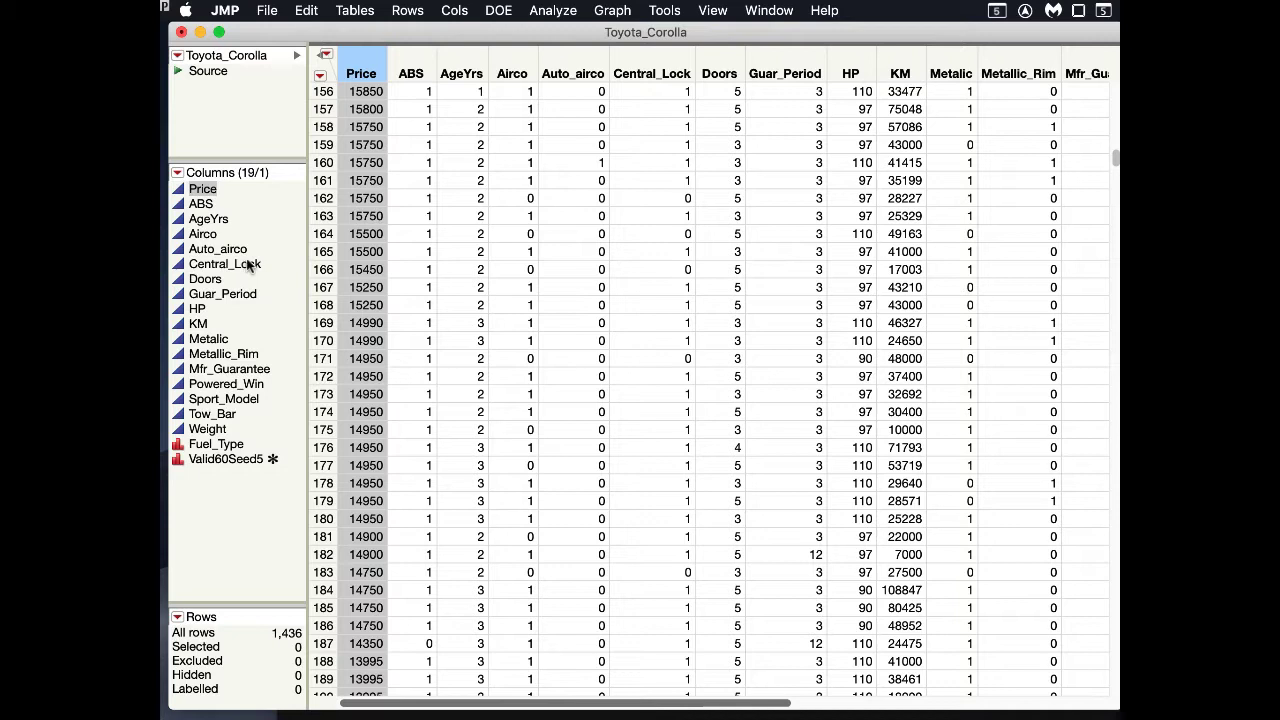
mouse_move(575, 20)
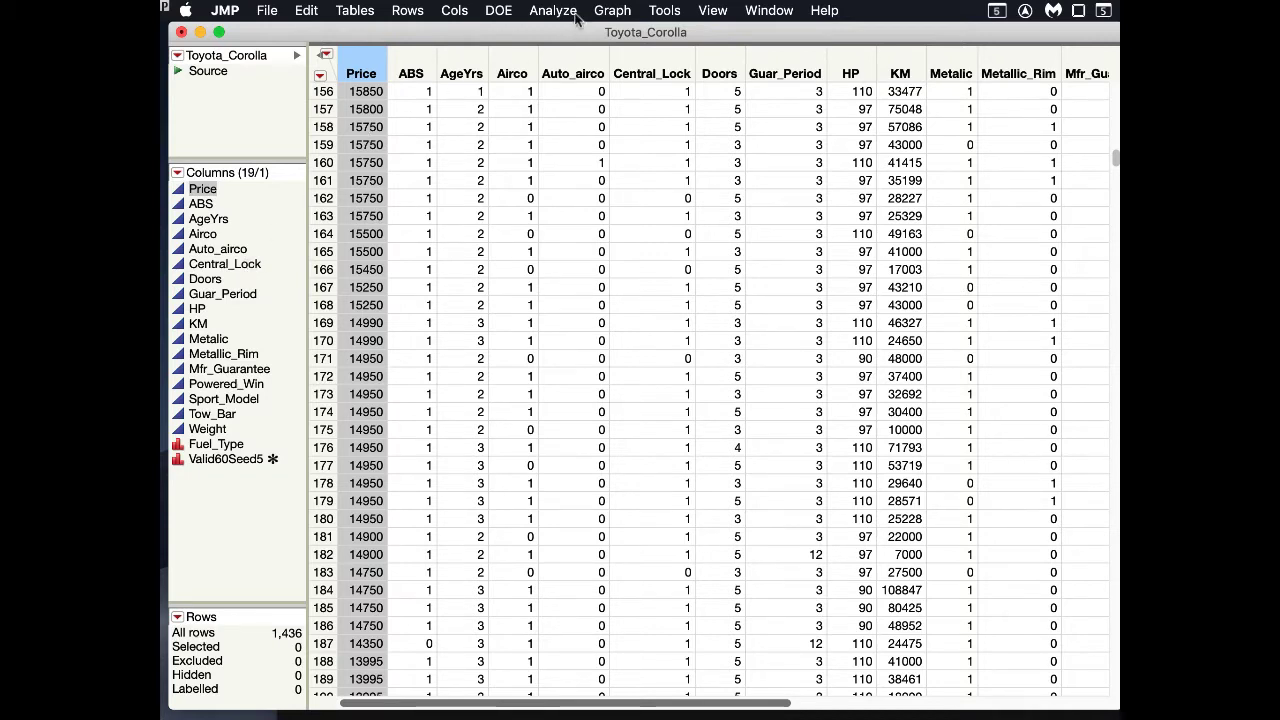
click(552, 10)
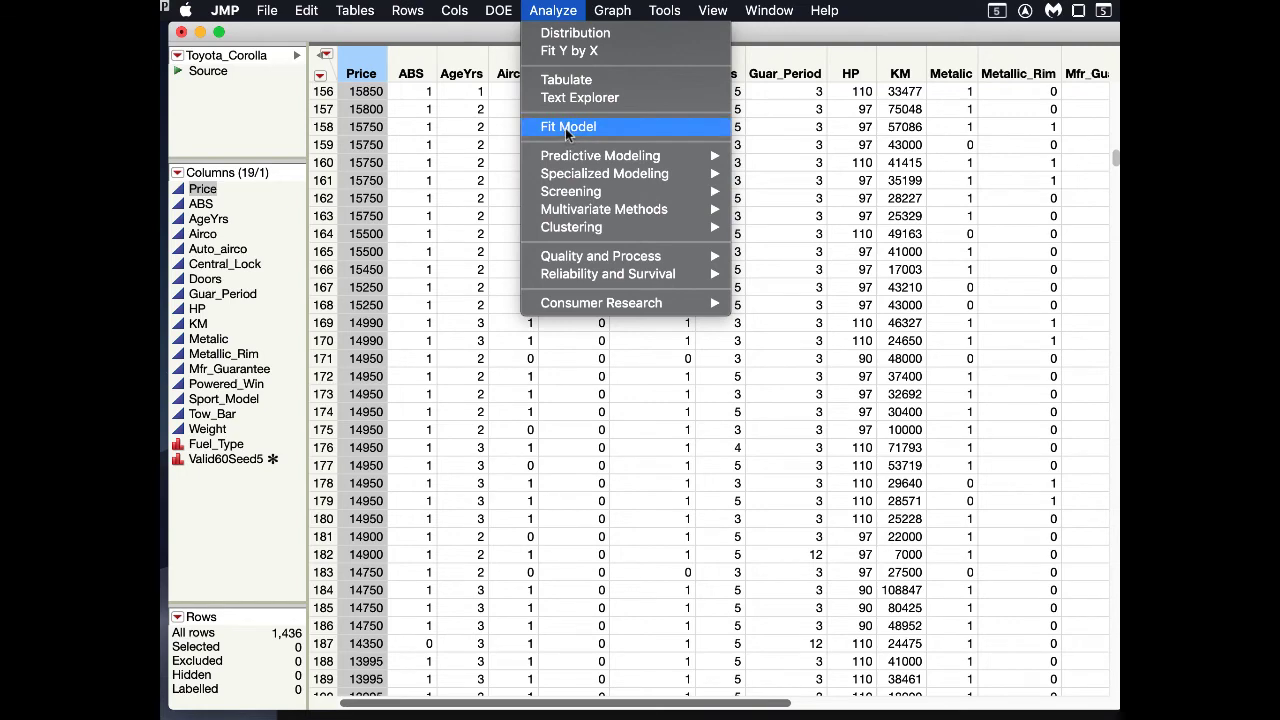
click(568, 126)
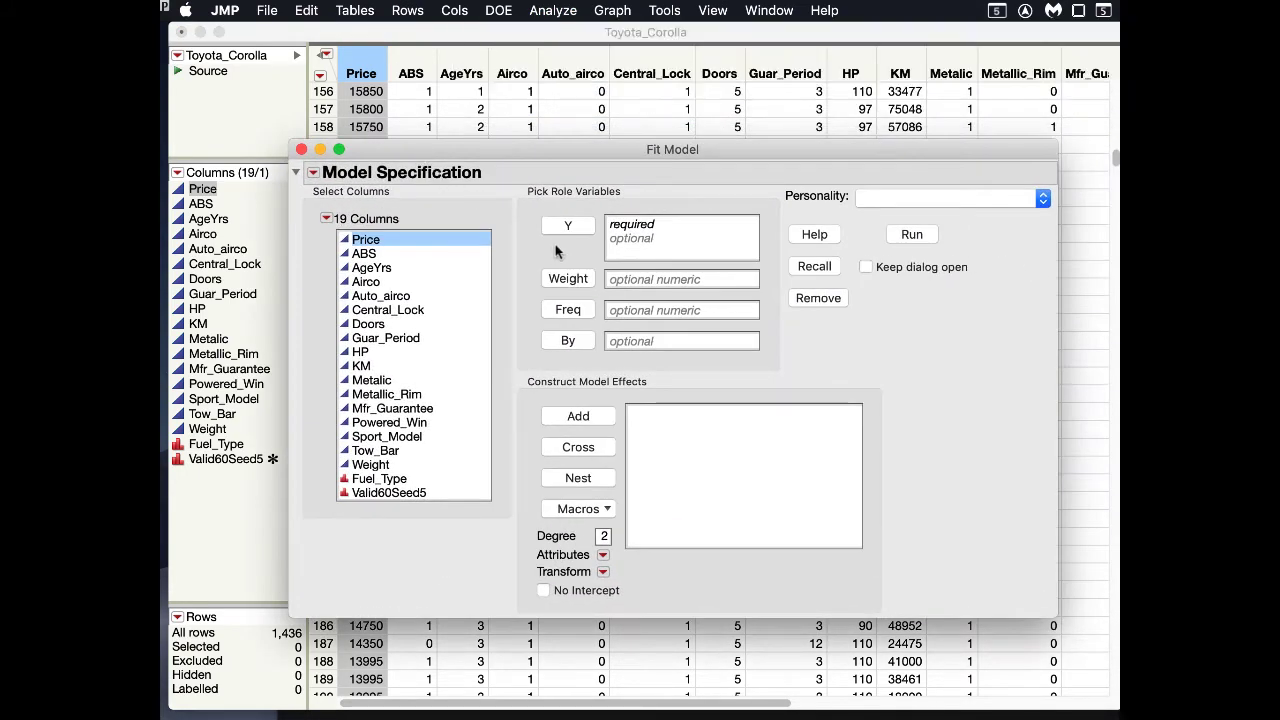
mouse_move(567, 225)
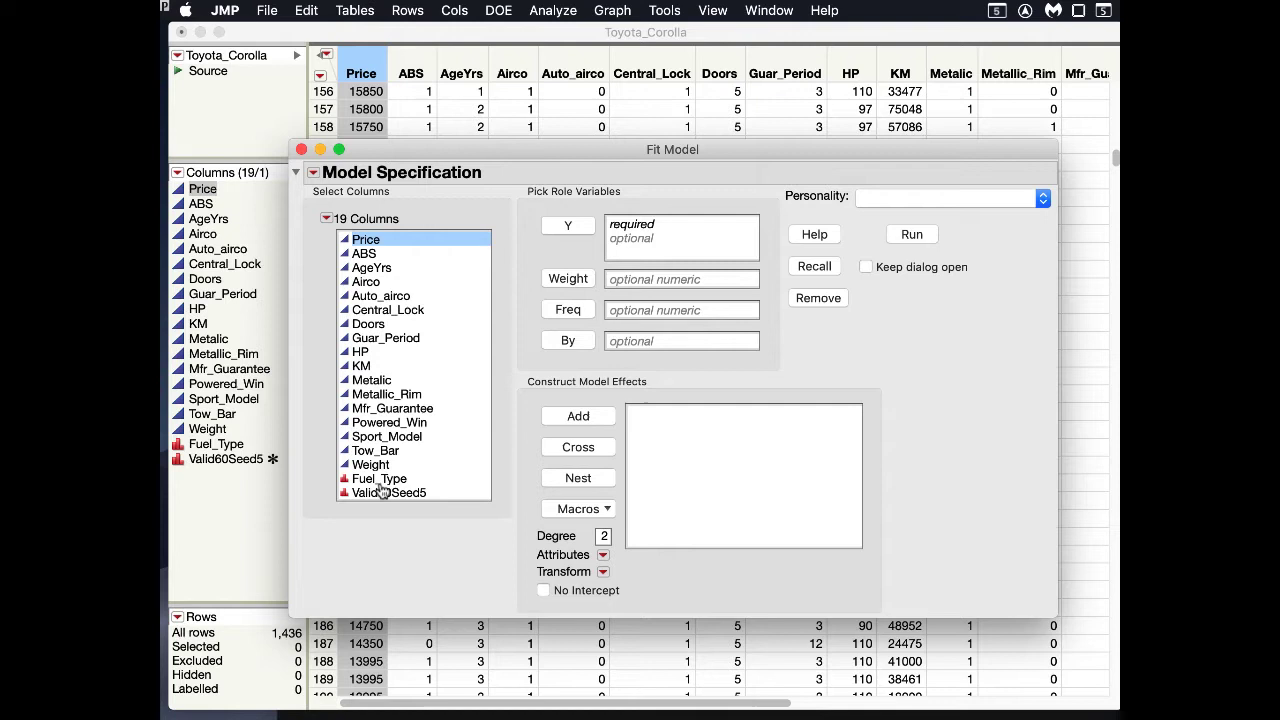
mouse_move(537, 240)
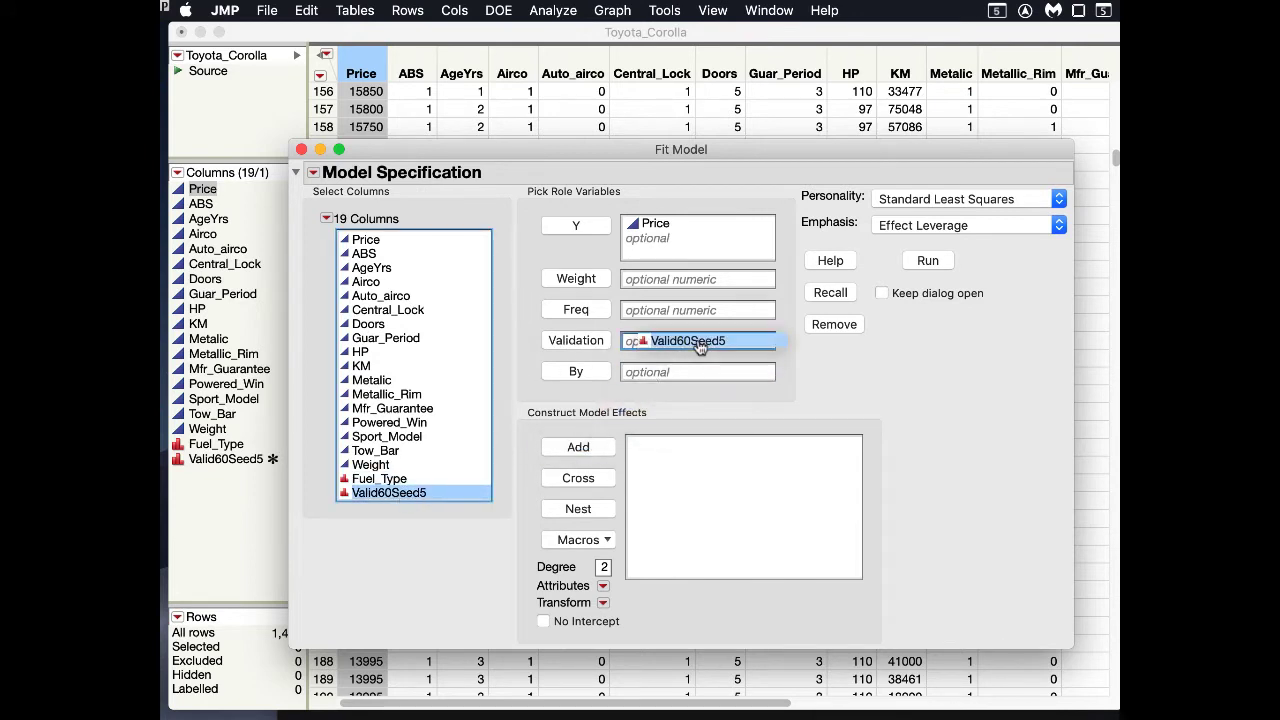
click(365, 253)
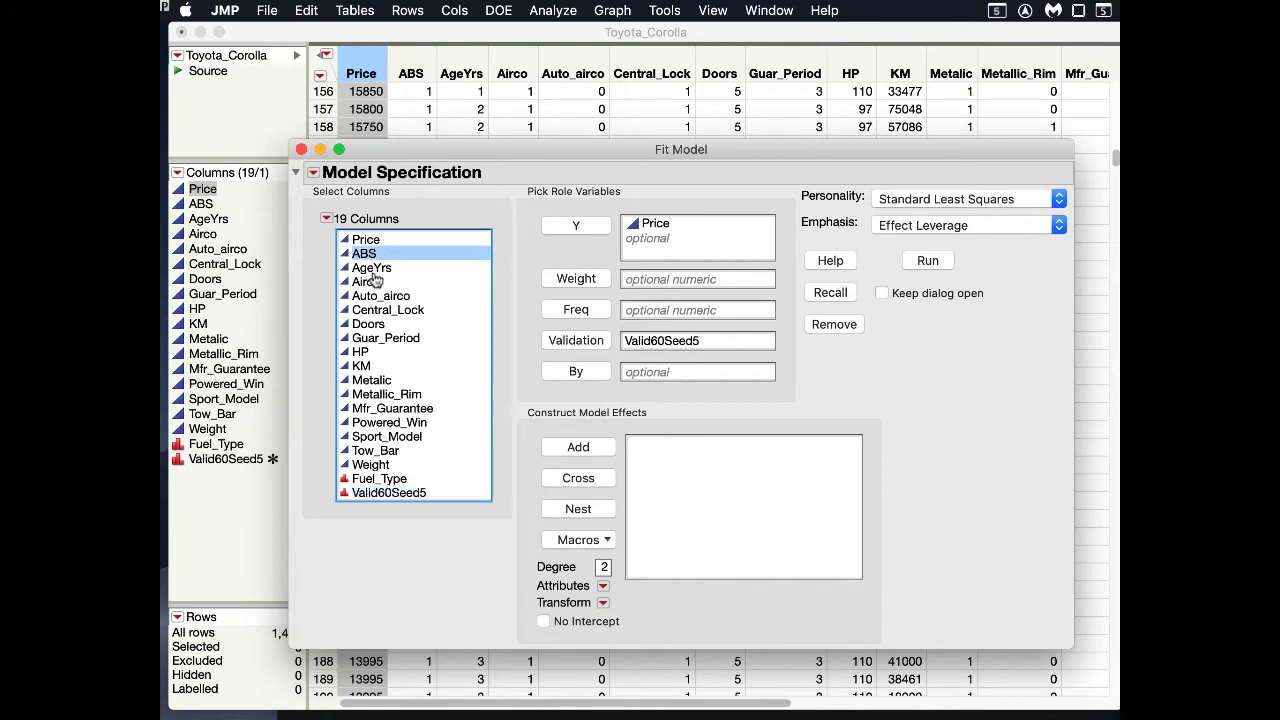
click(370, 464)
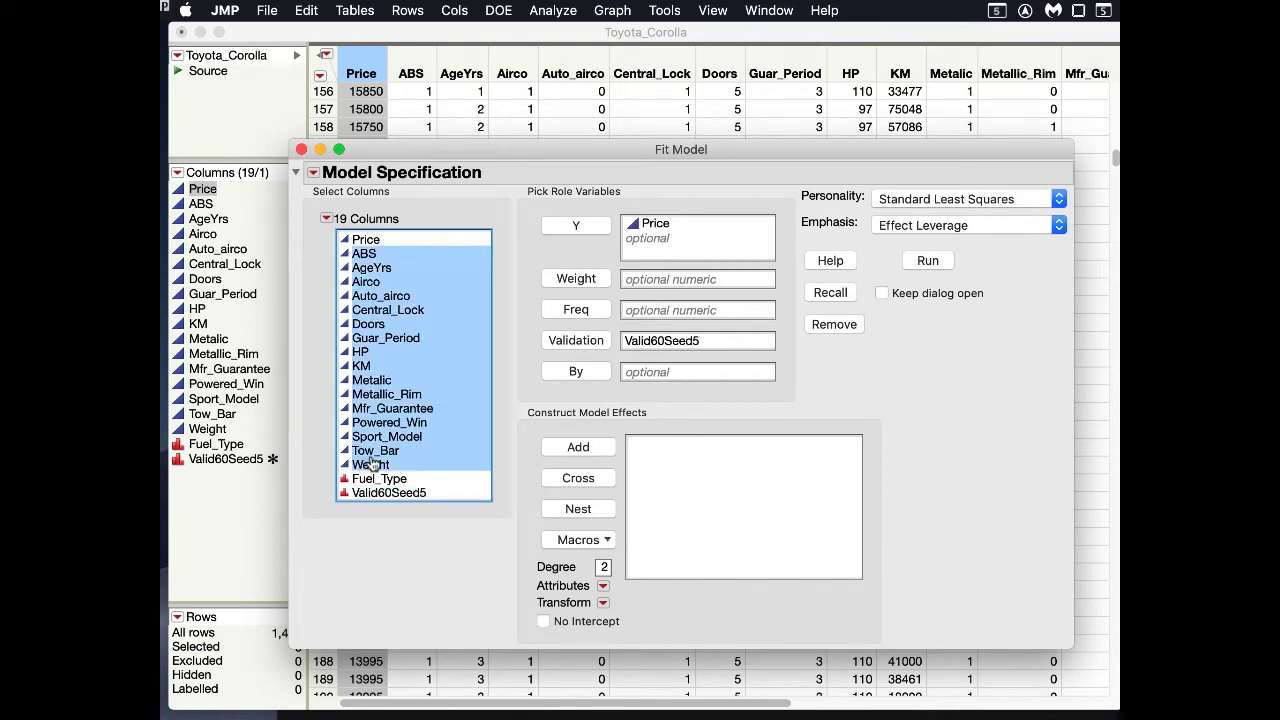
click(388, 309)
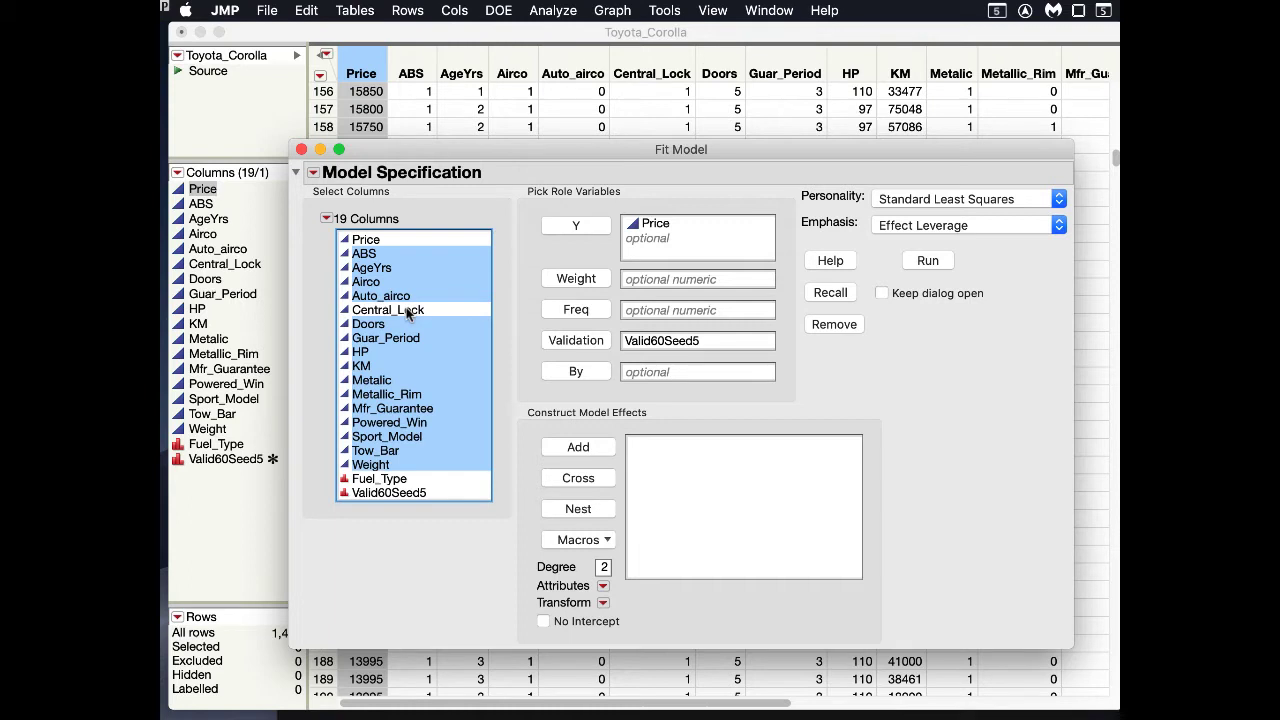
click(577, 447)
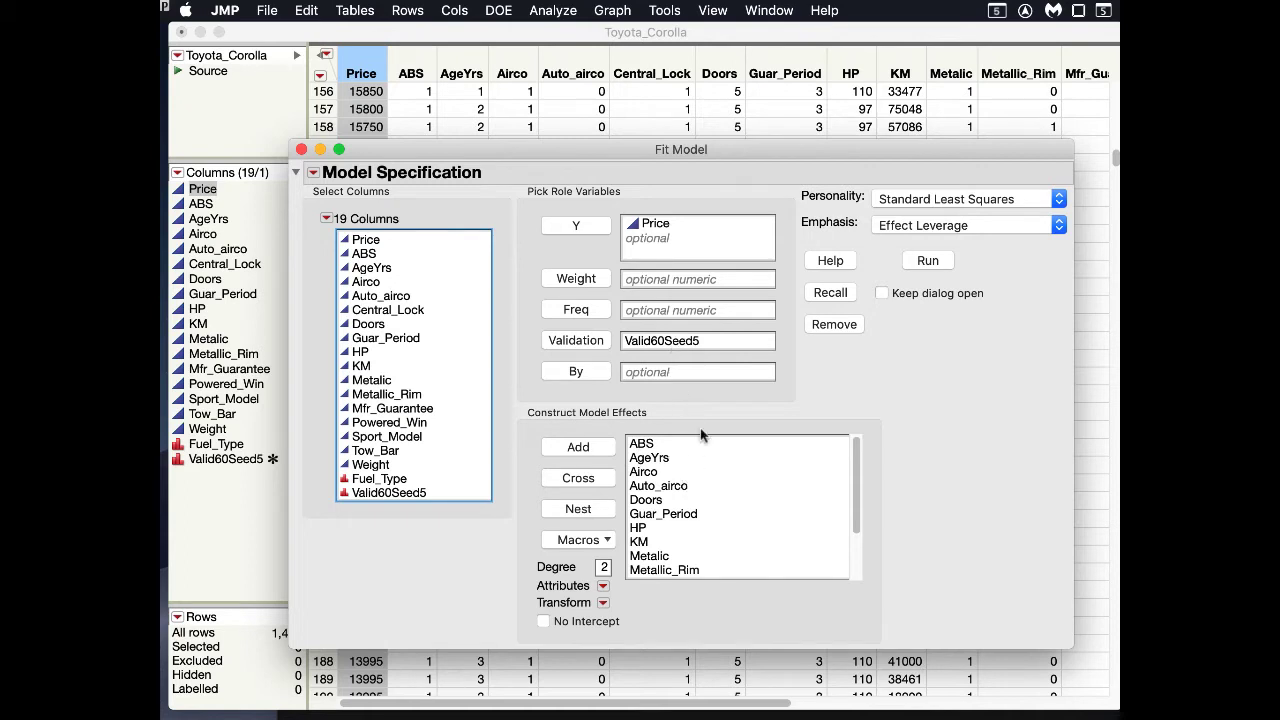
mouse_move(688, 500)
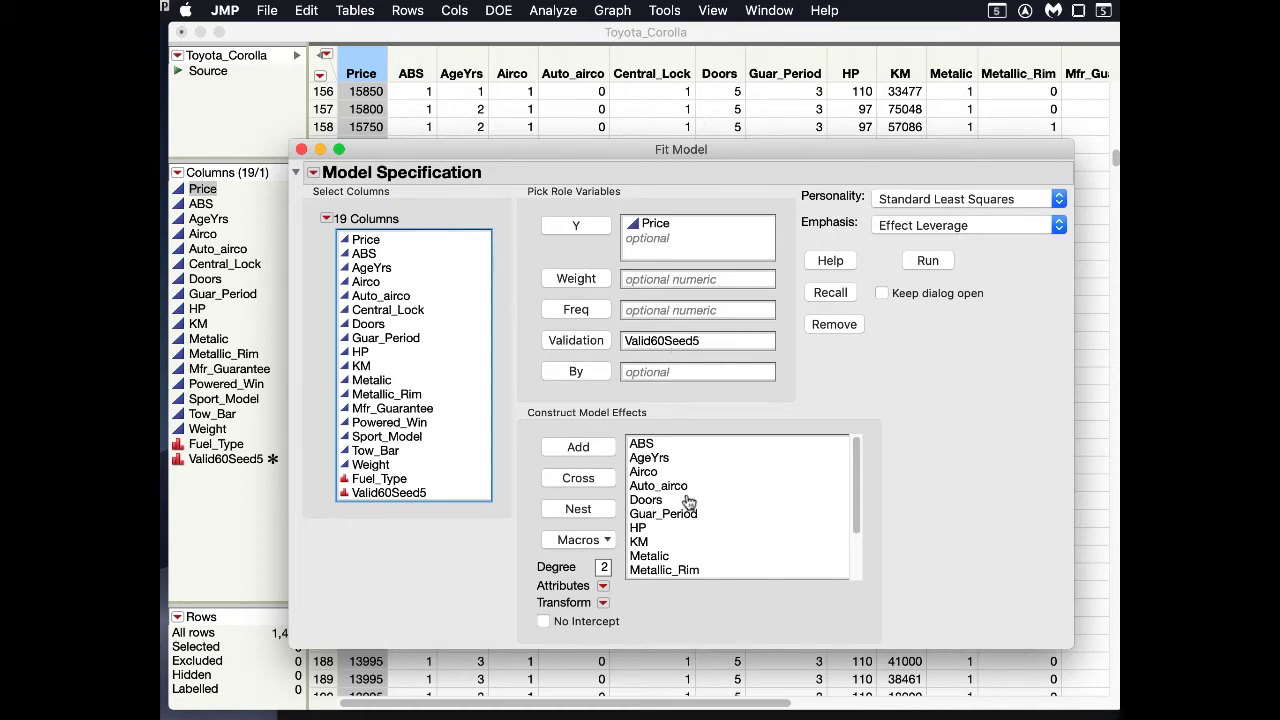
mouse_move(688, 502)
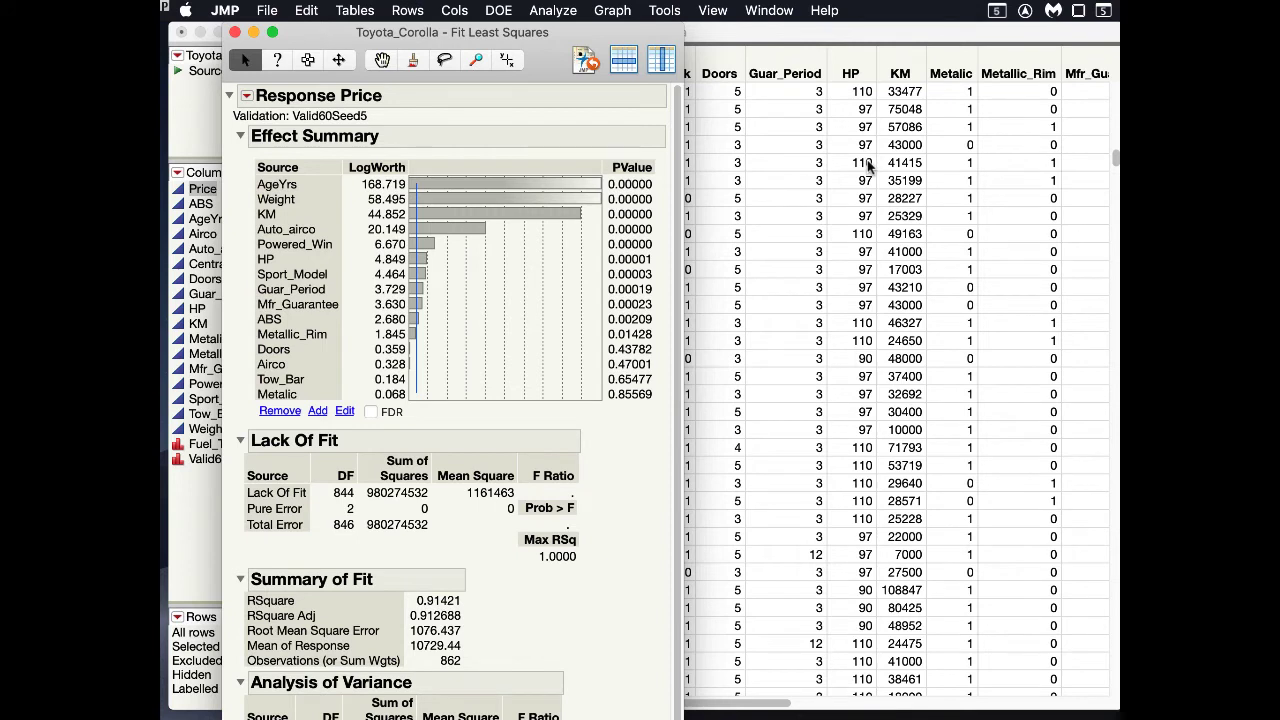
mouse_move(451, 233)
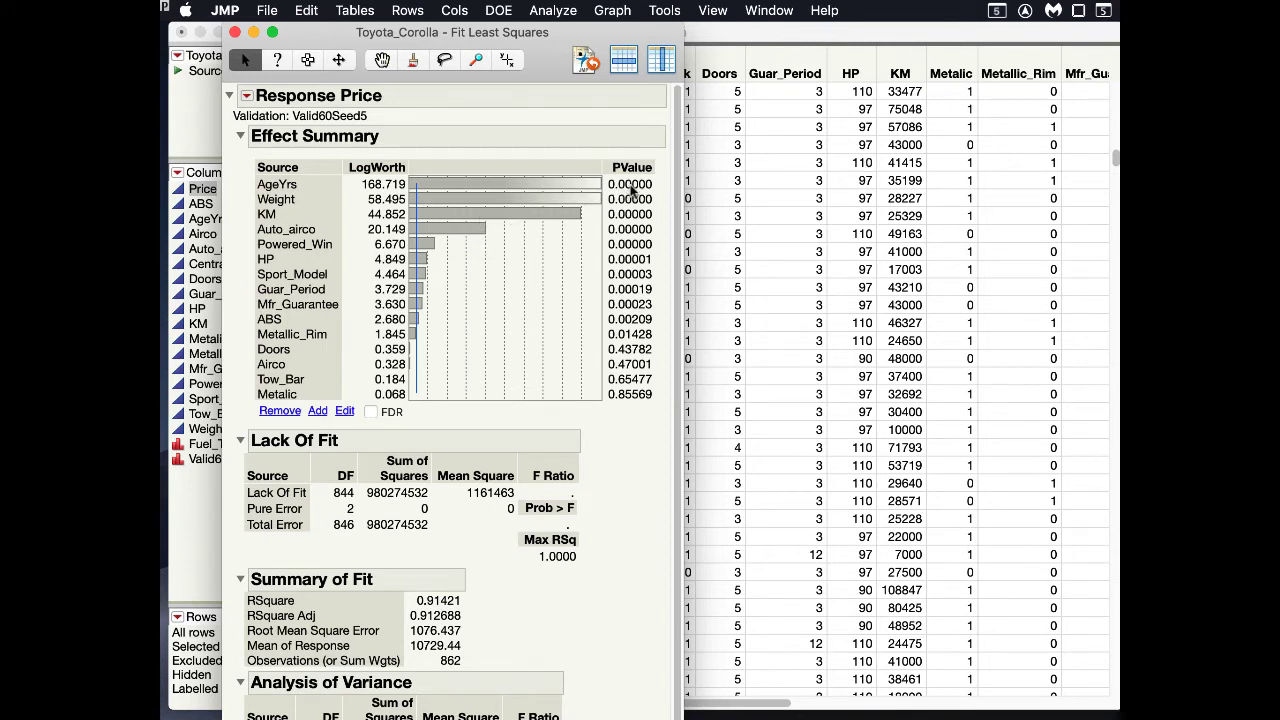
mouse_move(588, 198)
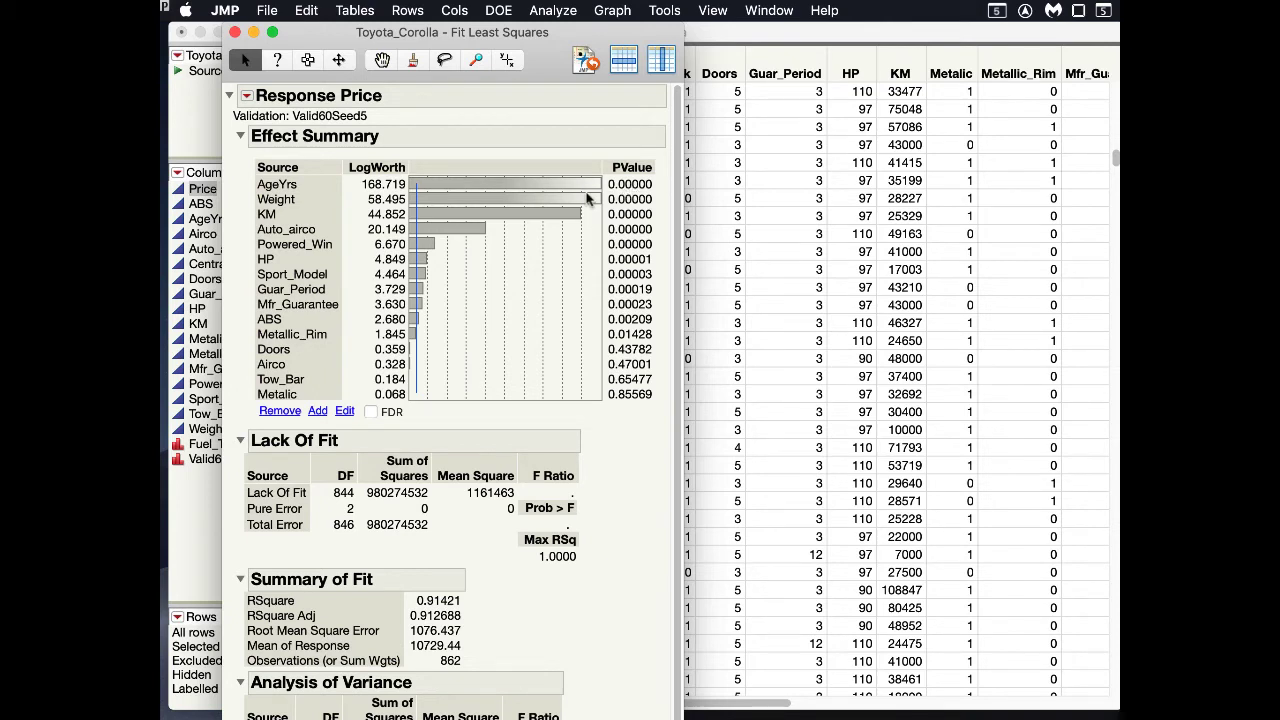
mouse_move(300, 188)
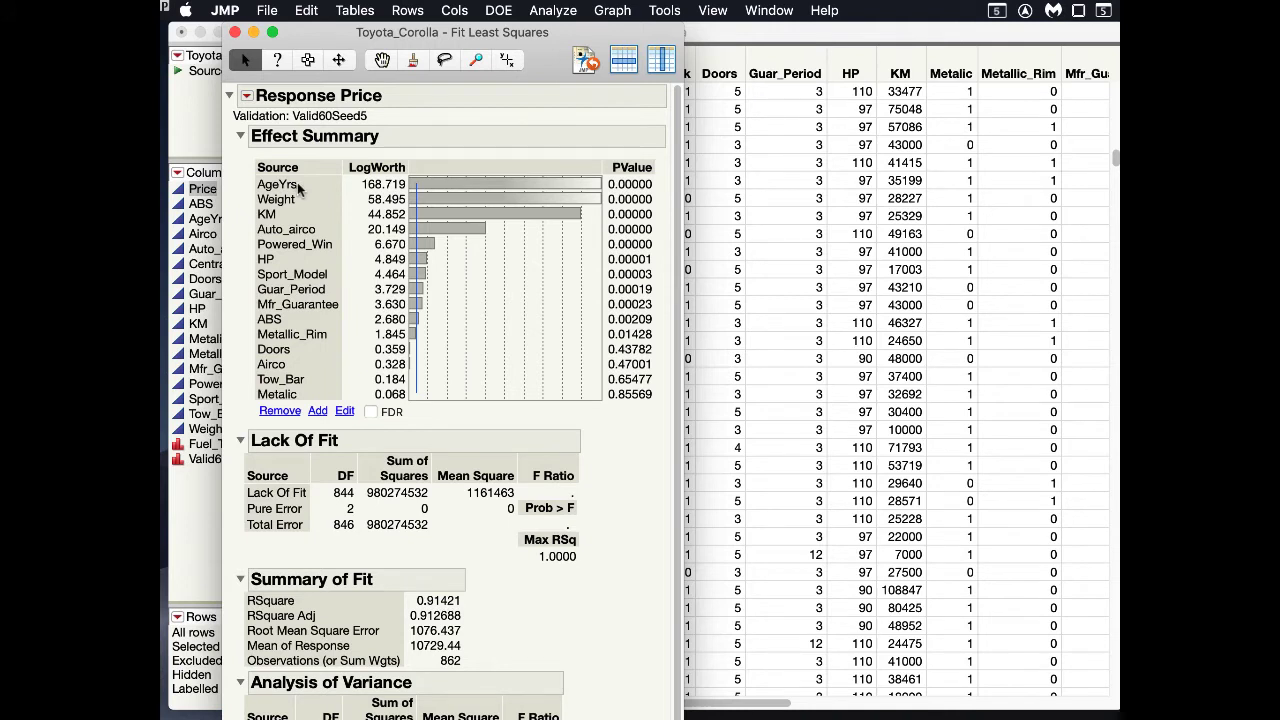
mouse_move(291, 213)
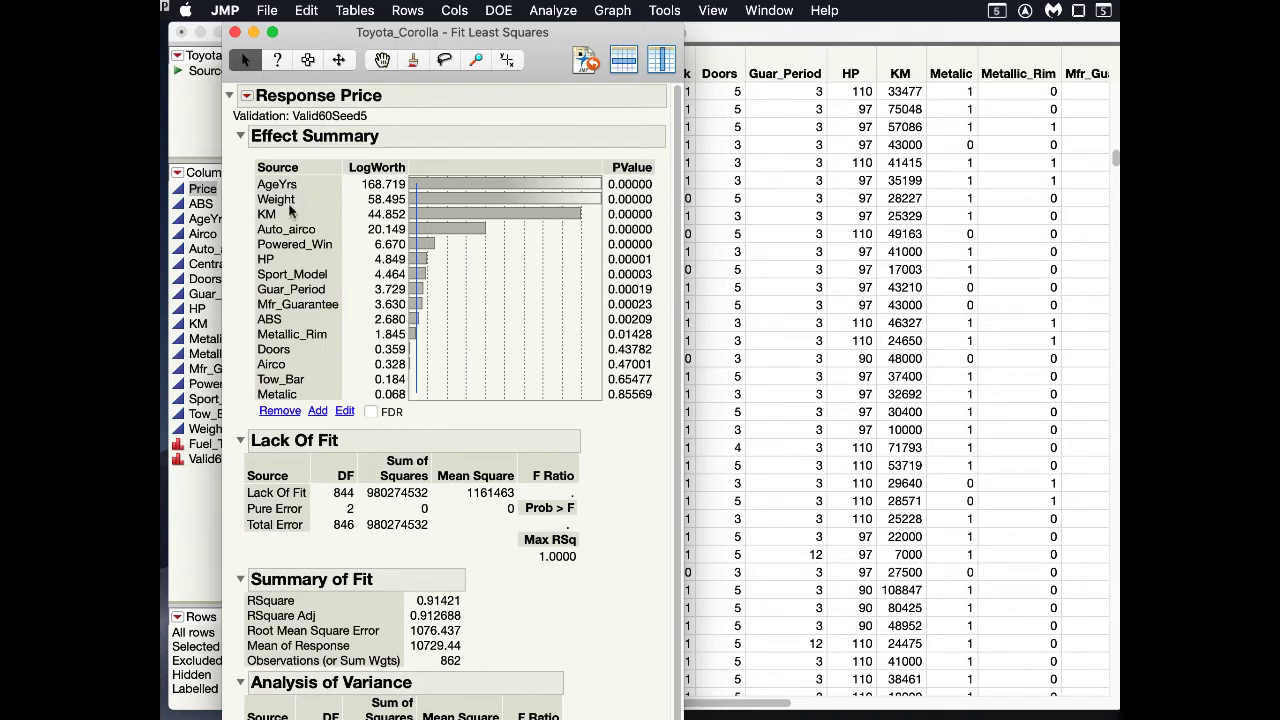
mouse_move(290, 215)
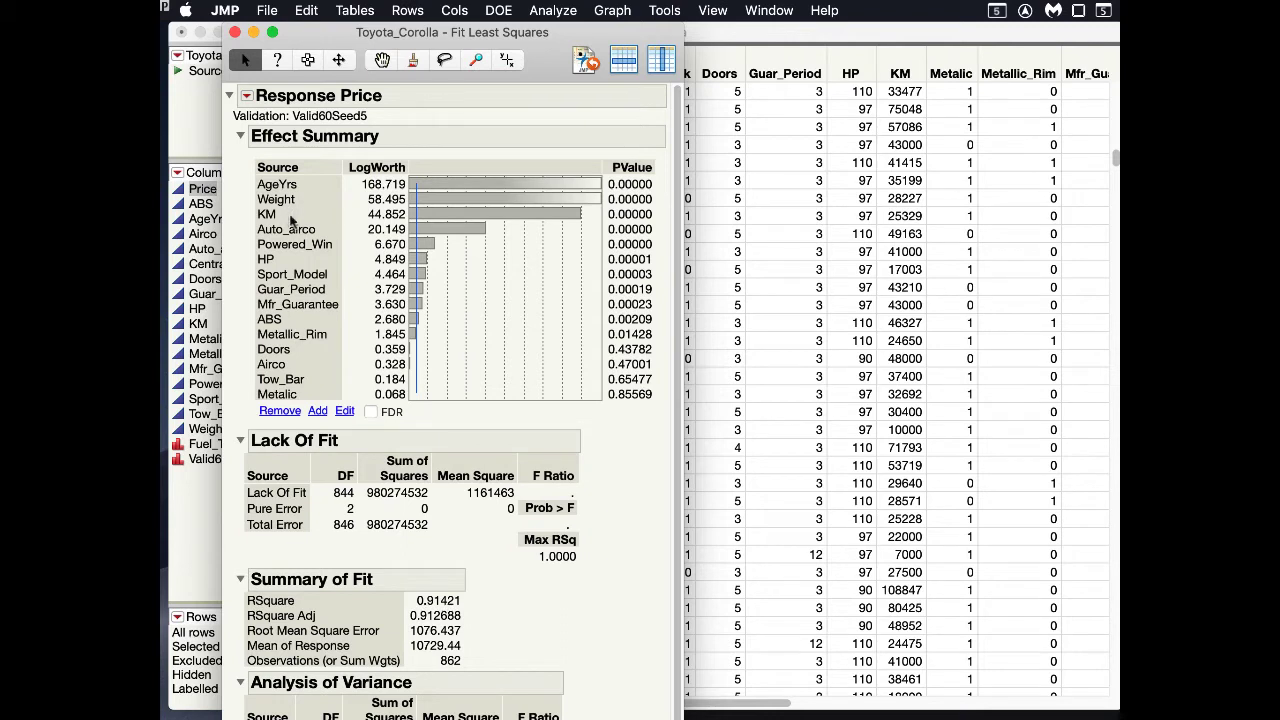
mouse_move(598, 318)
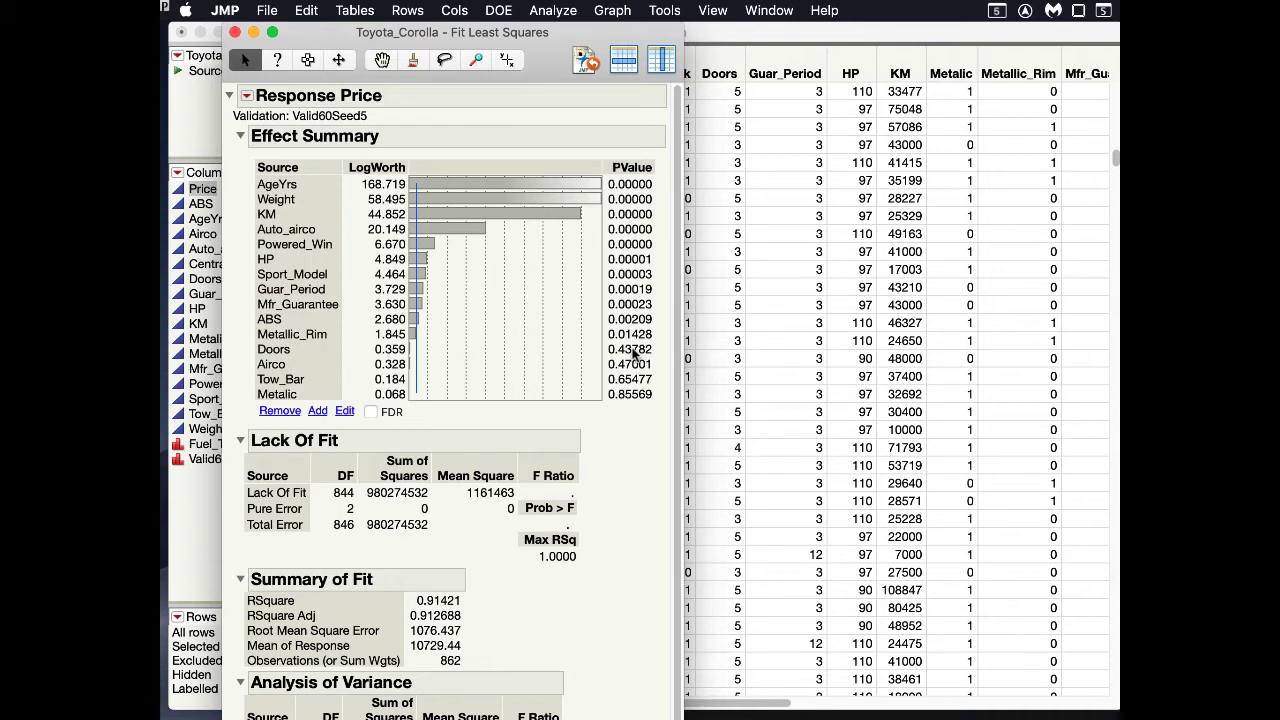
mouse_move(608, 440)
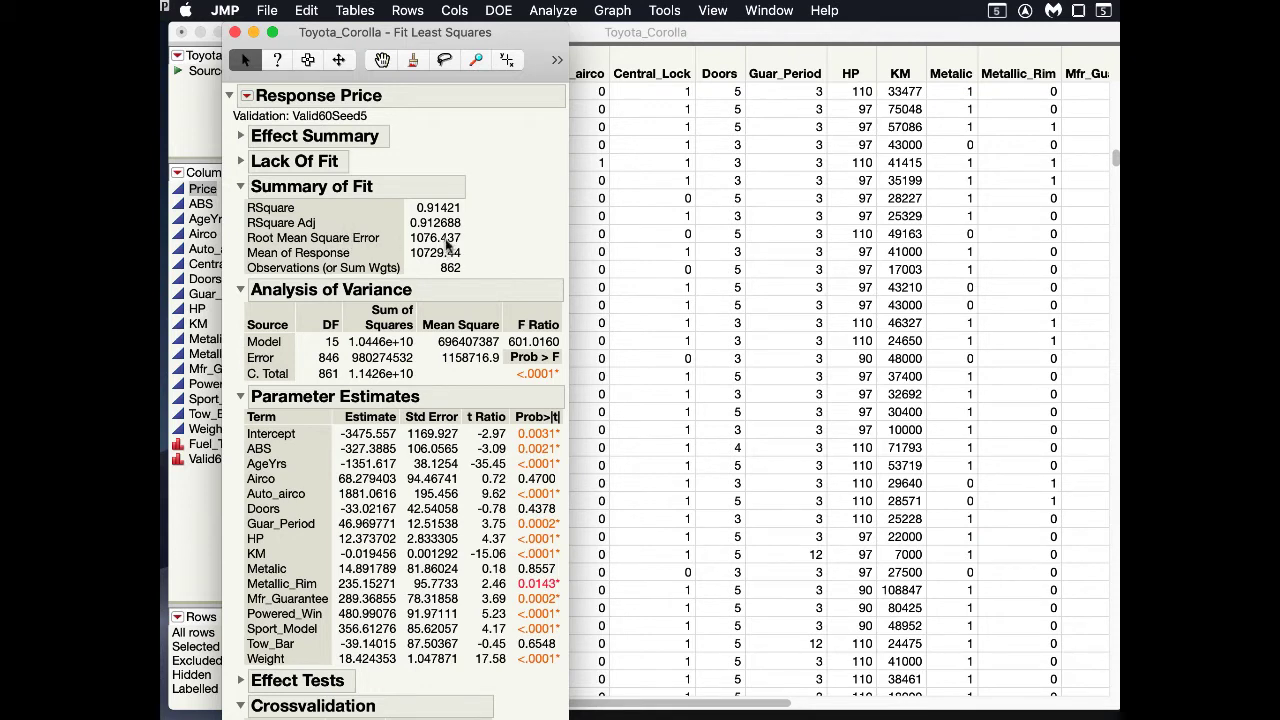
mouse_move(450, 245)
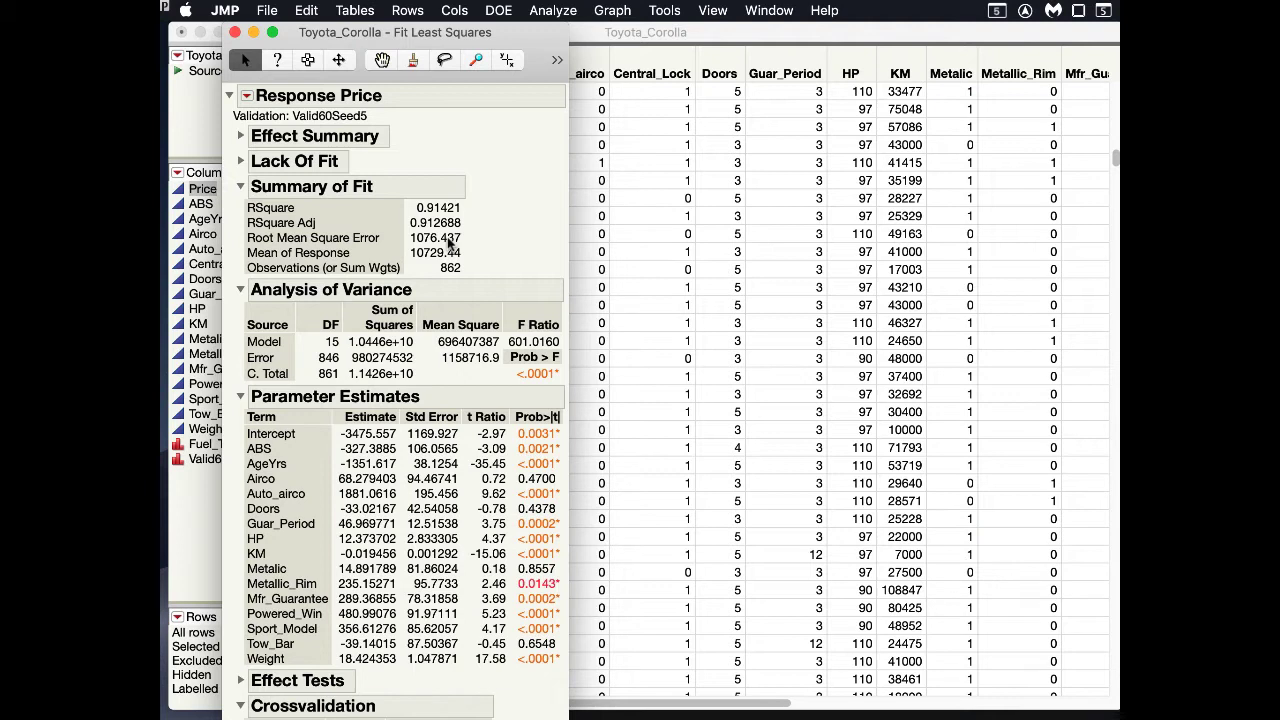
mouse_move(449, 245)
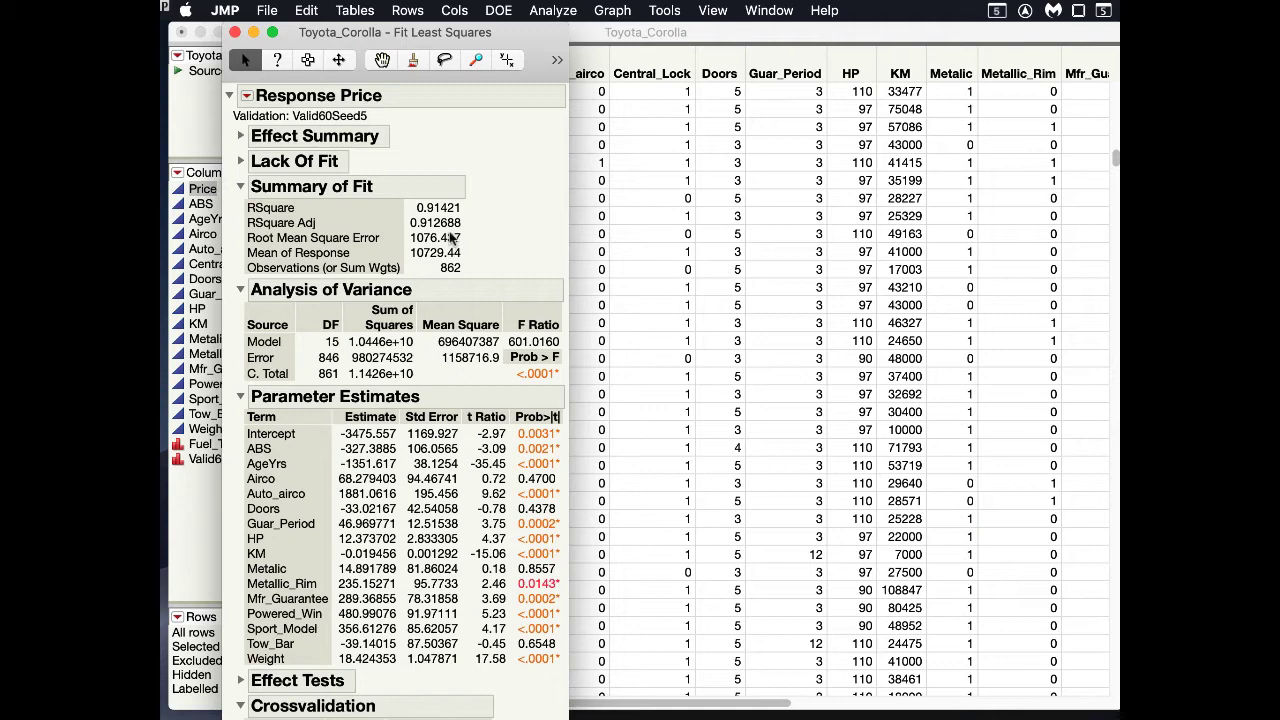
Collapse the Summary of Fit, Analysis of Variance and Parameter Estimates sections
click(240, 186)
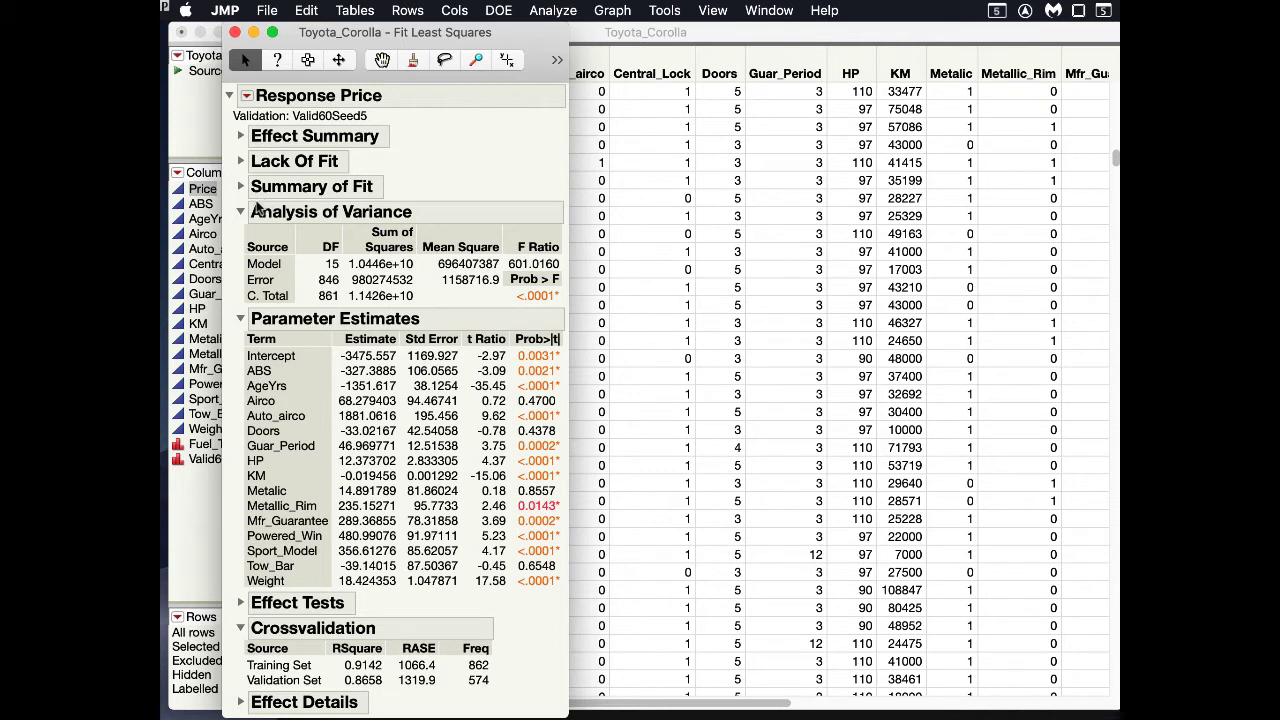
mouse_move(262, 265)
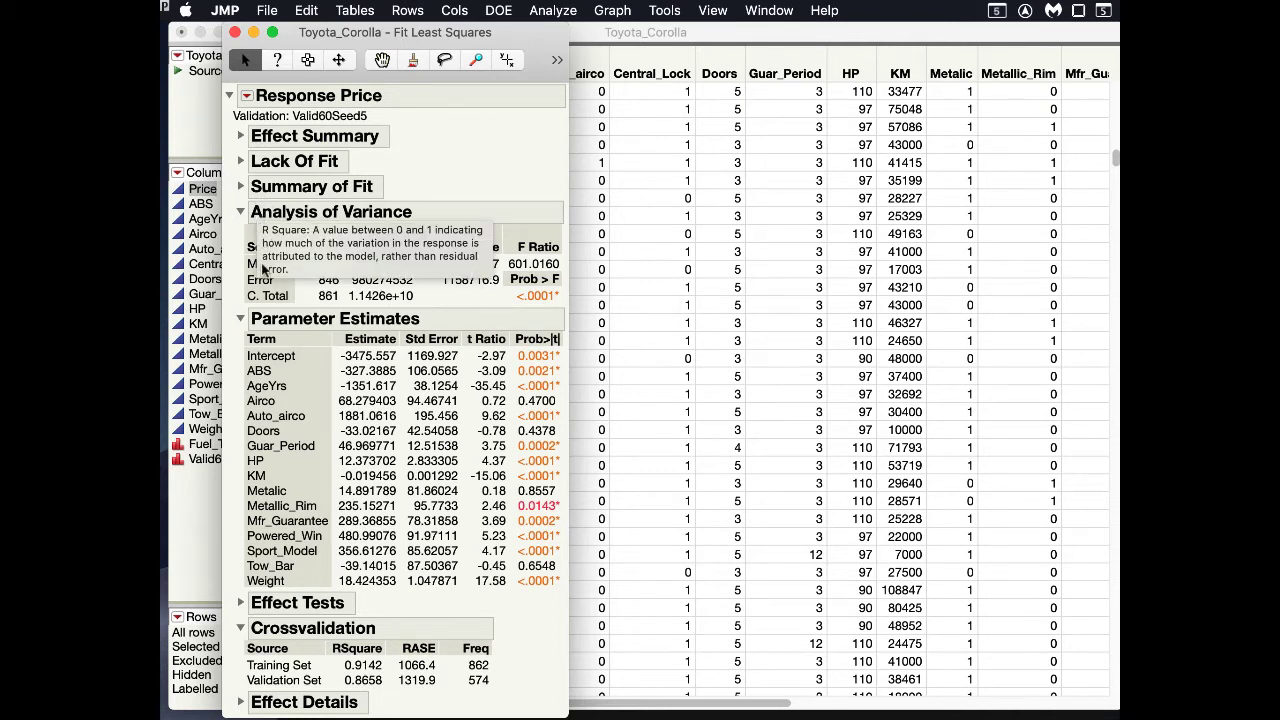
mouse_move(248, 180)
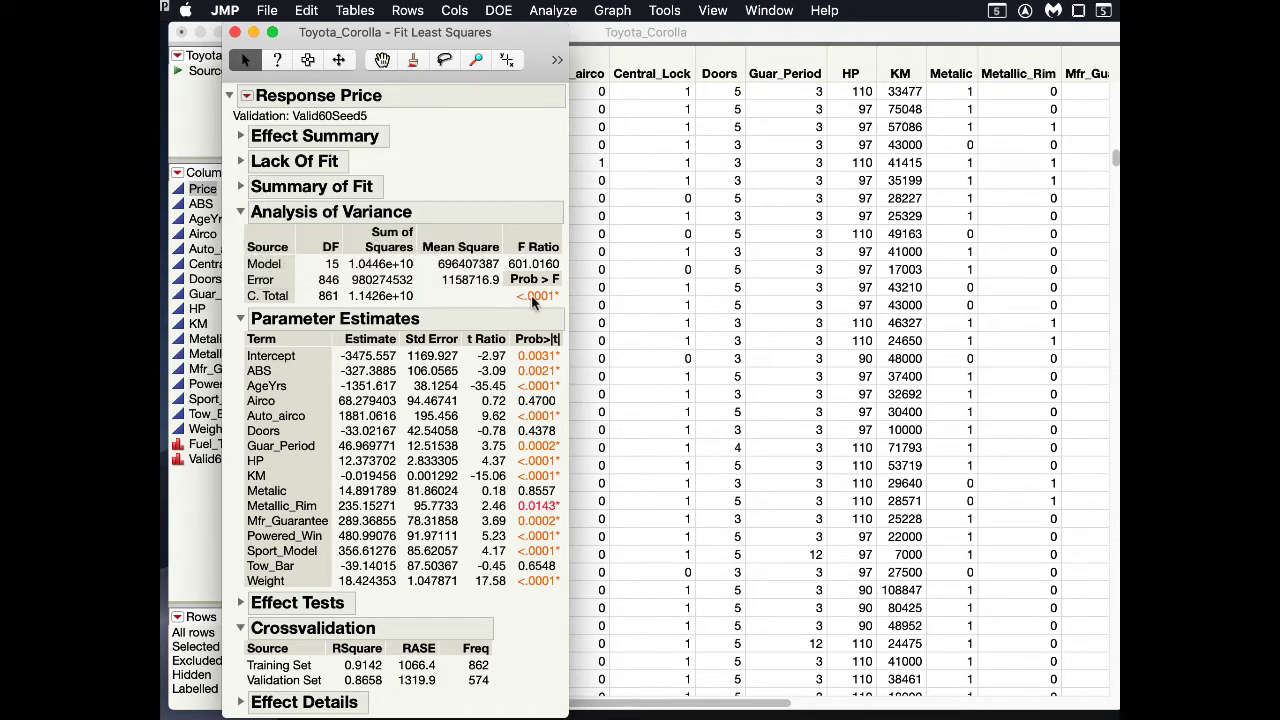
mouse_move(240, 213)
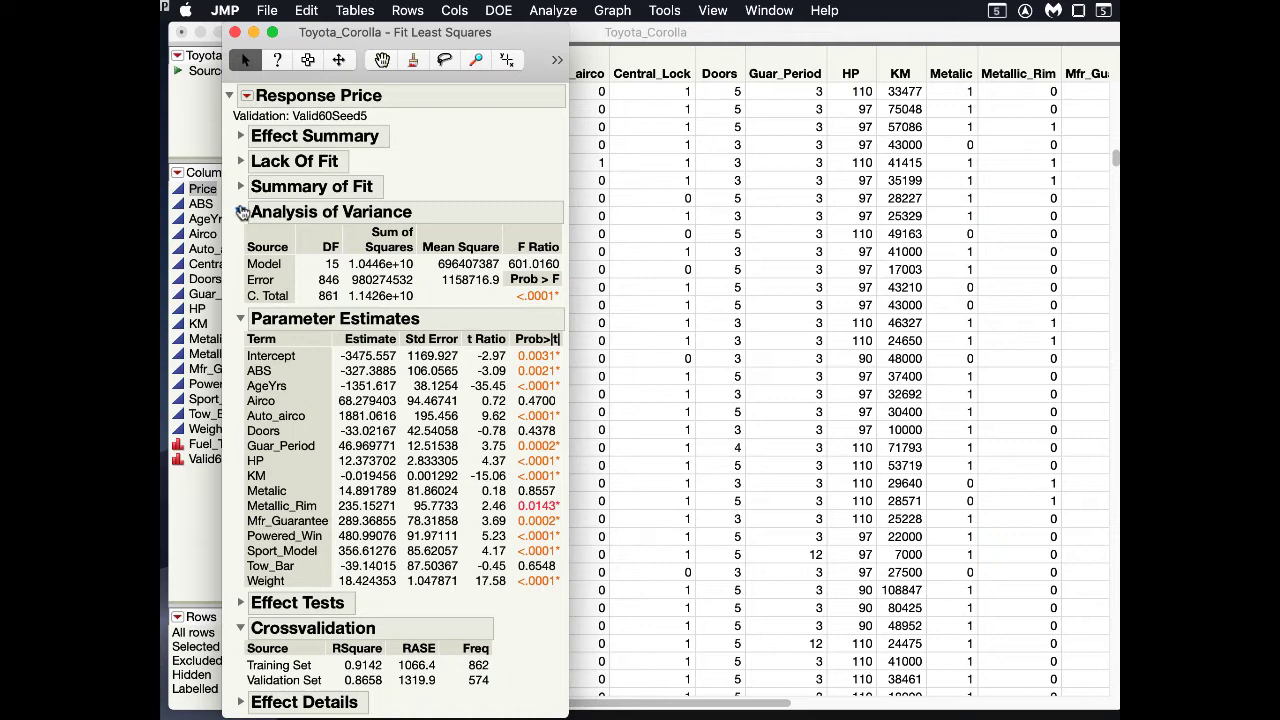
click(240, 211)
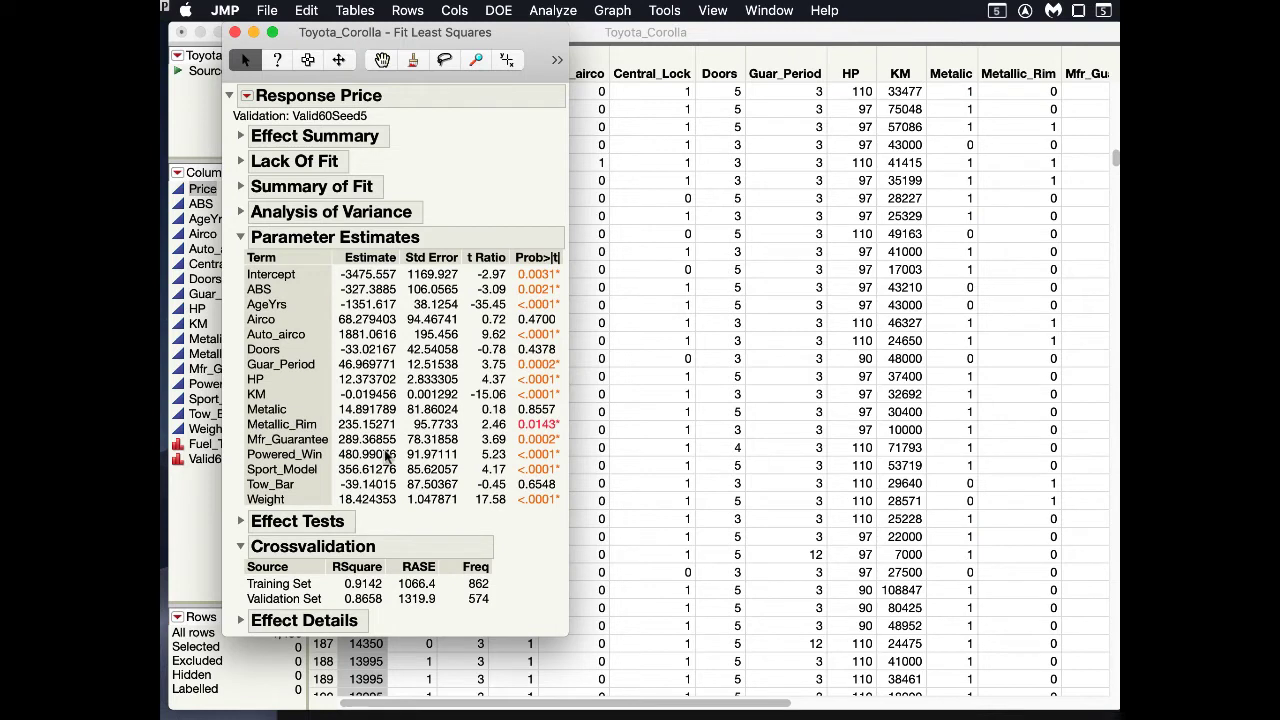
mouse_move(522, 303)
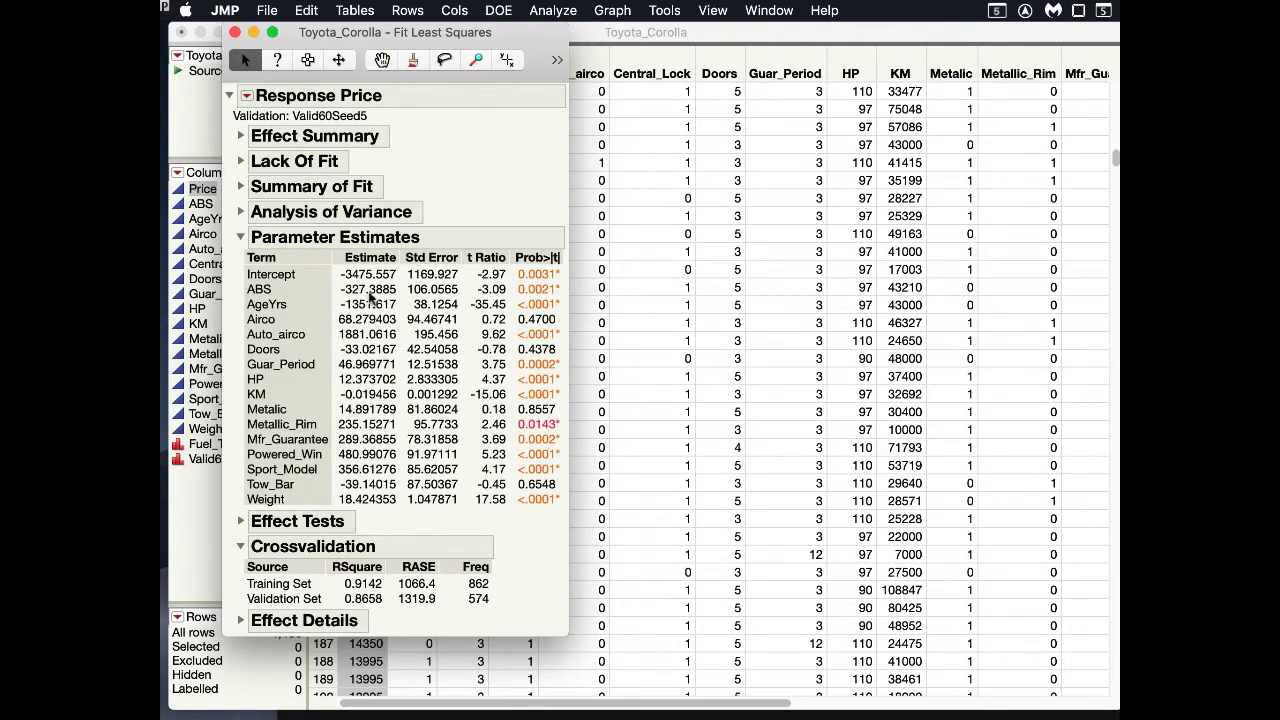
mouse_move(360, 295)
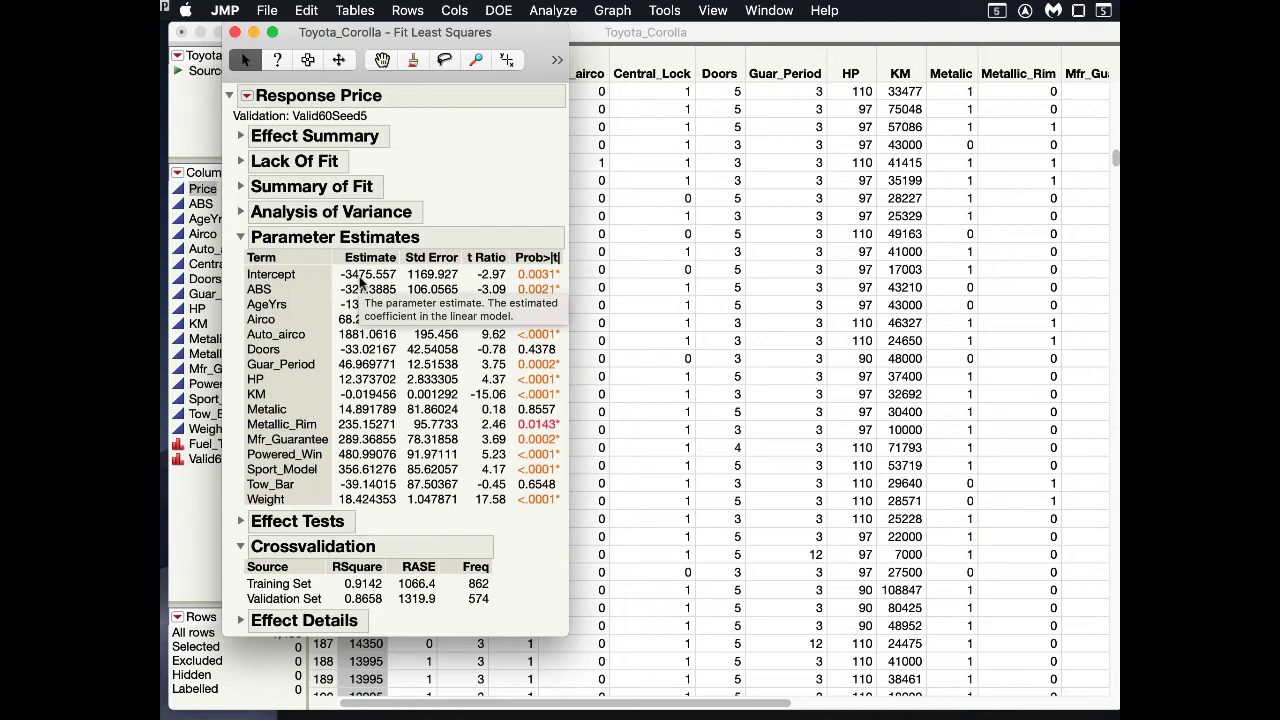
click(240, 237)
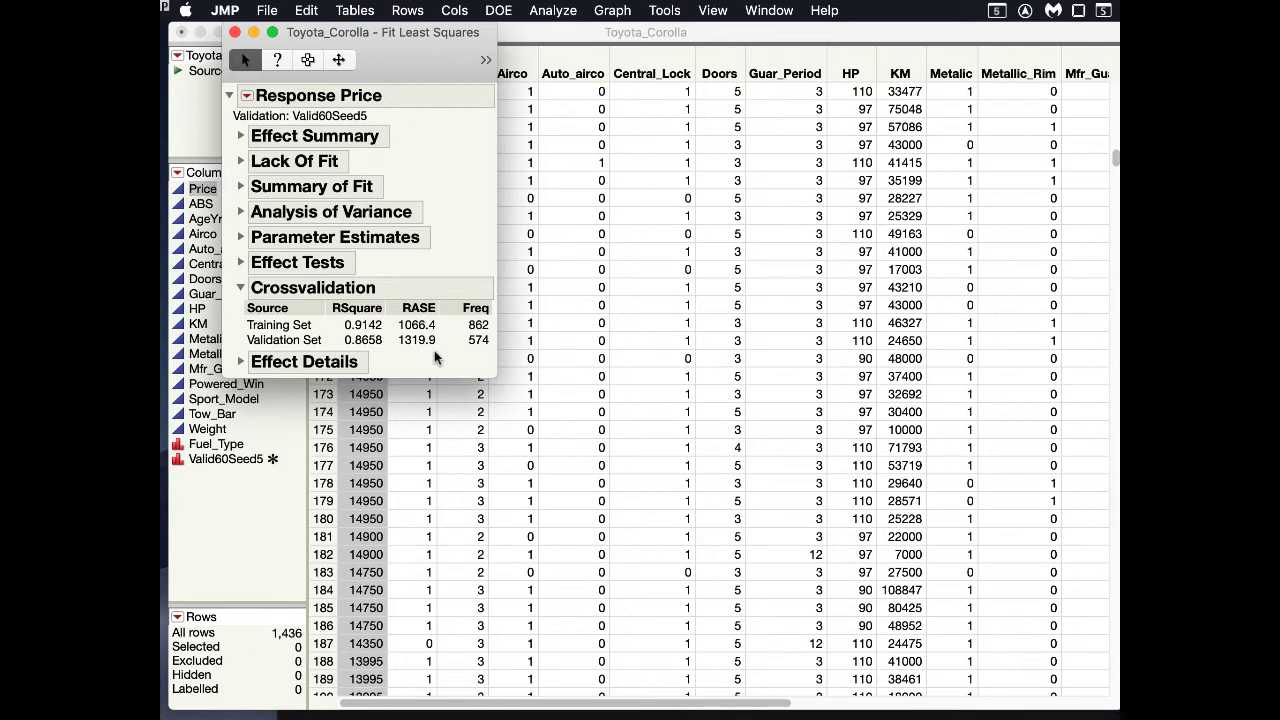
mouse_move(435, 360)
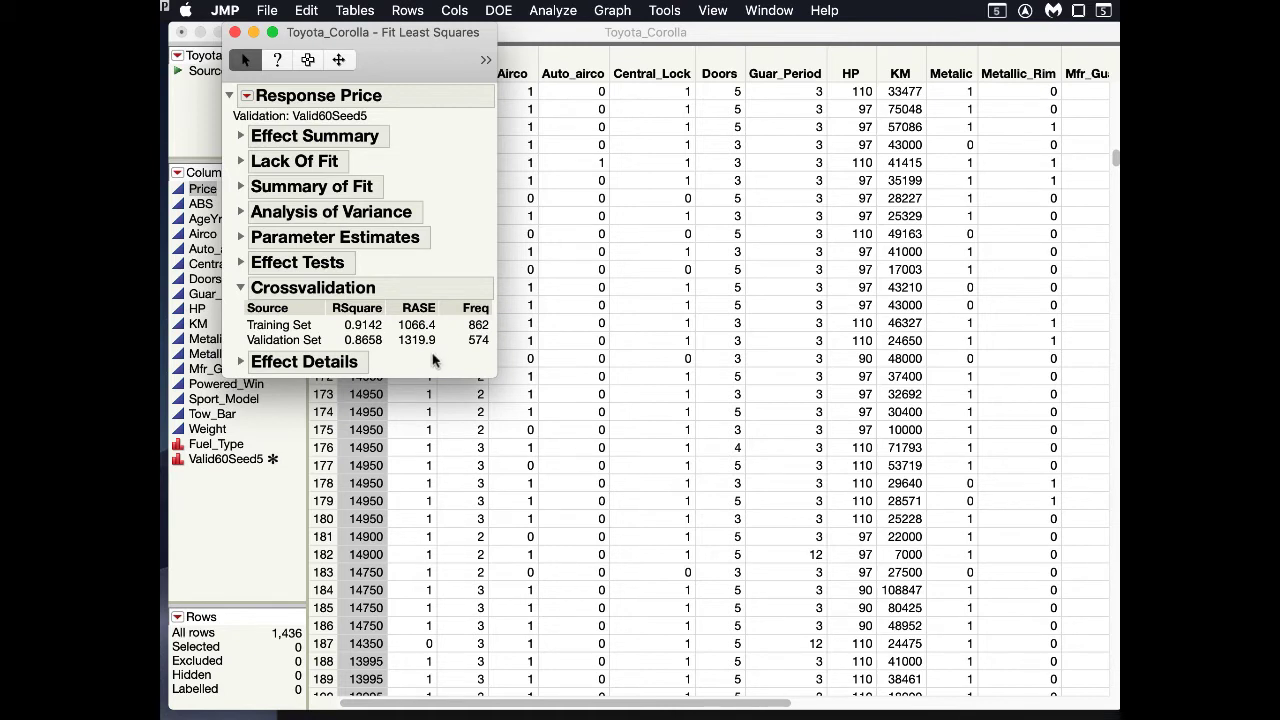
mouse_move(305, 308)
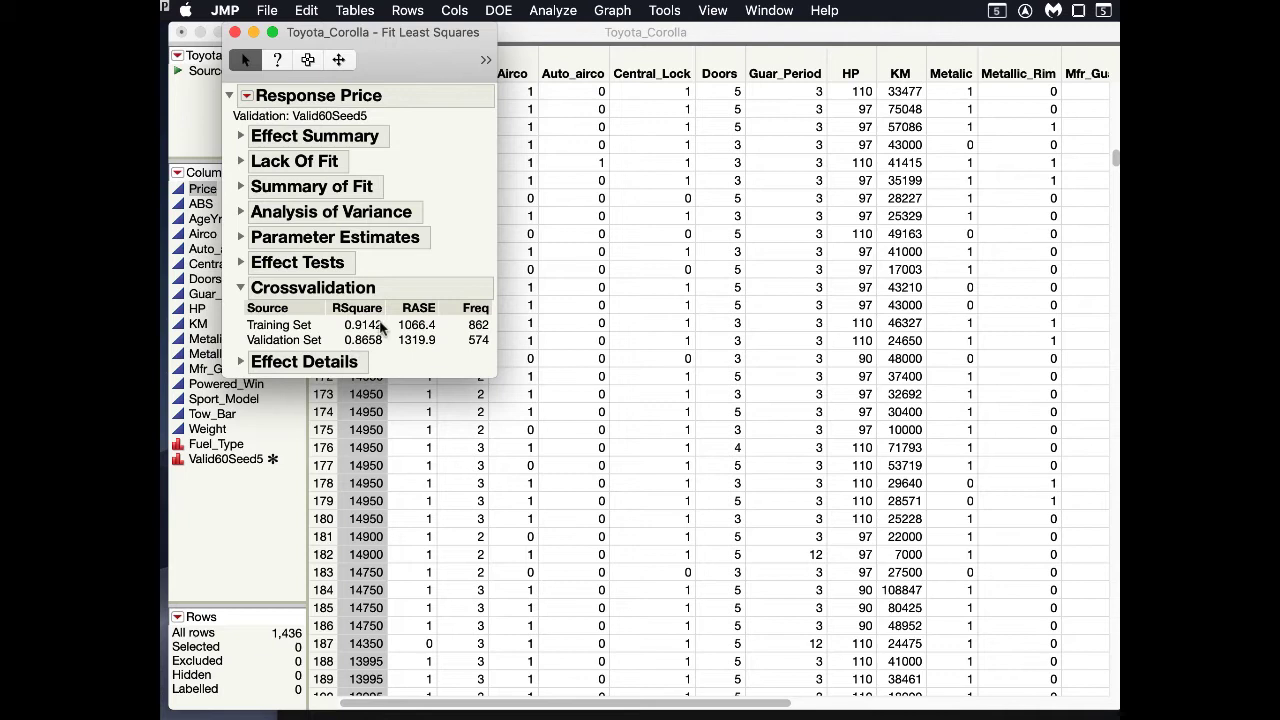
mouse_move(373, 347)
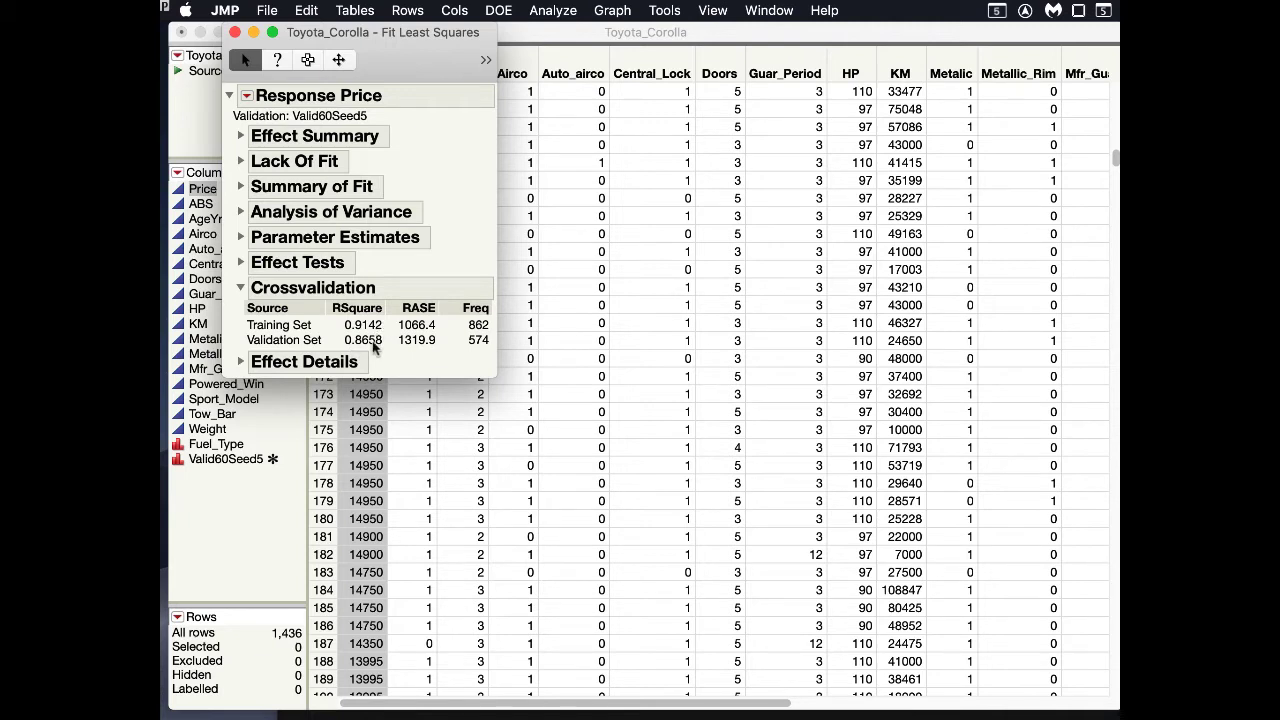
mouse_move(373, 345)
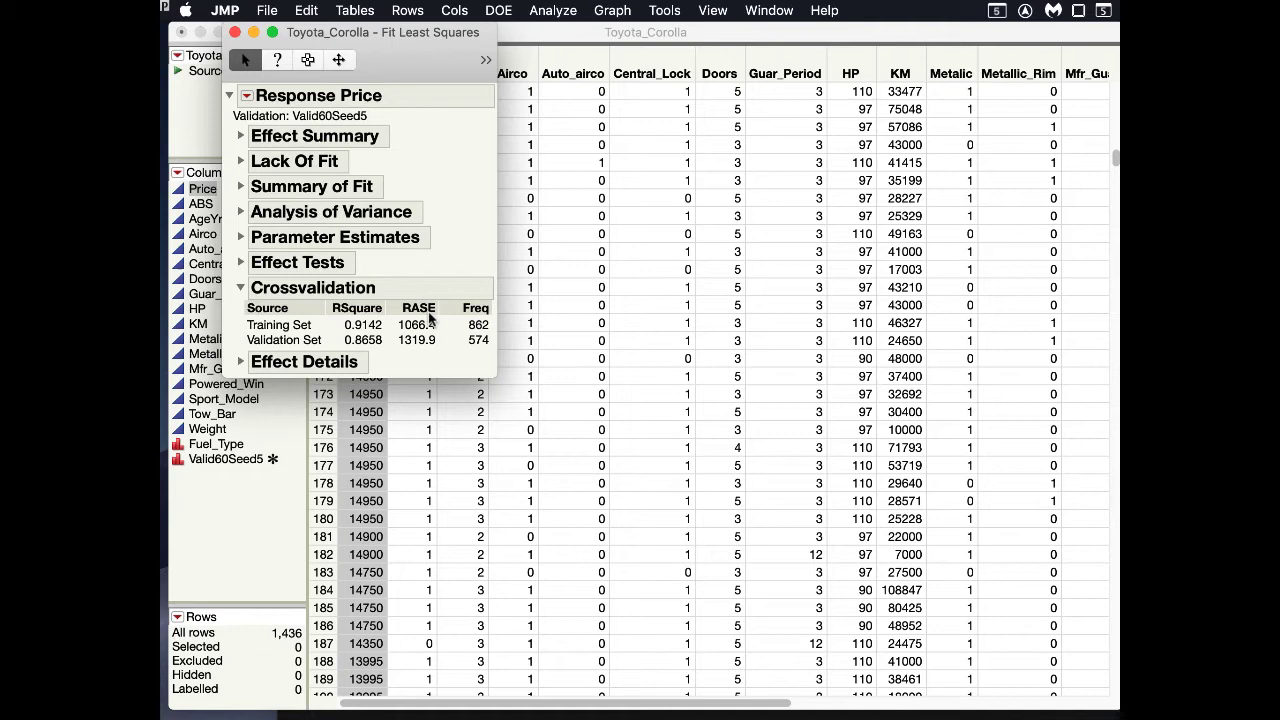
mouse_move(435, 345)
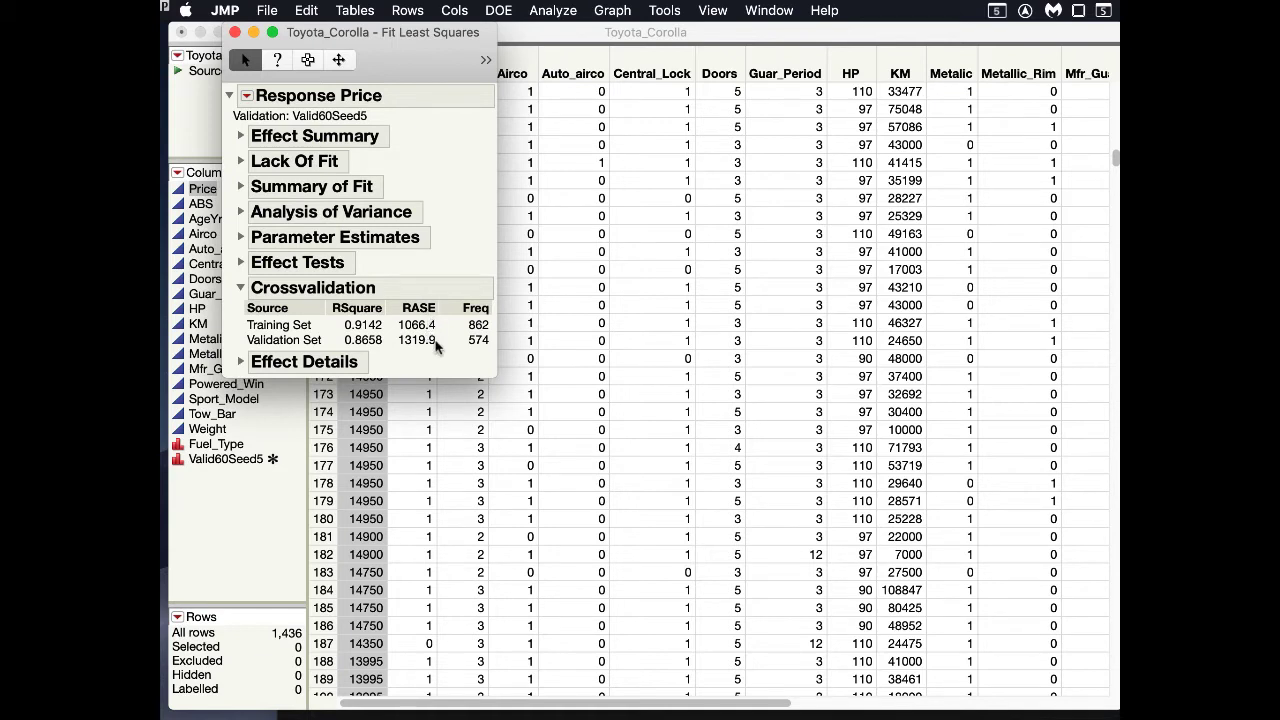
mouse_move(432, 315)
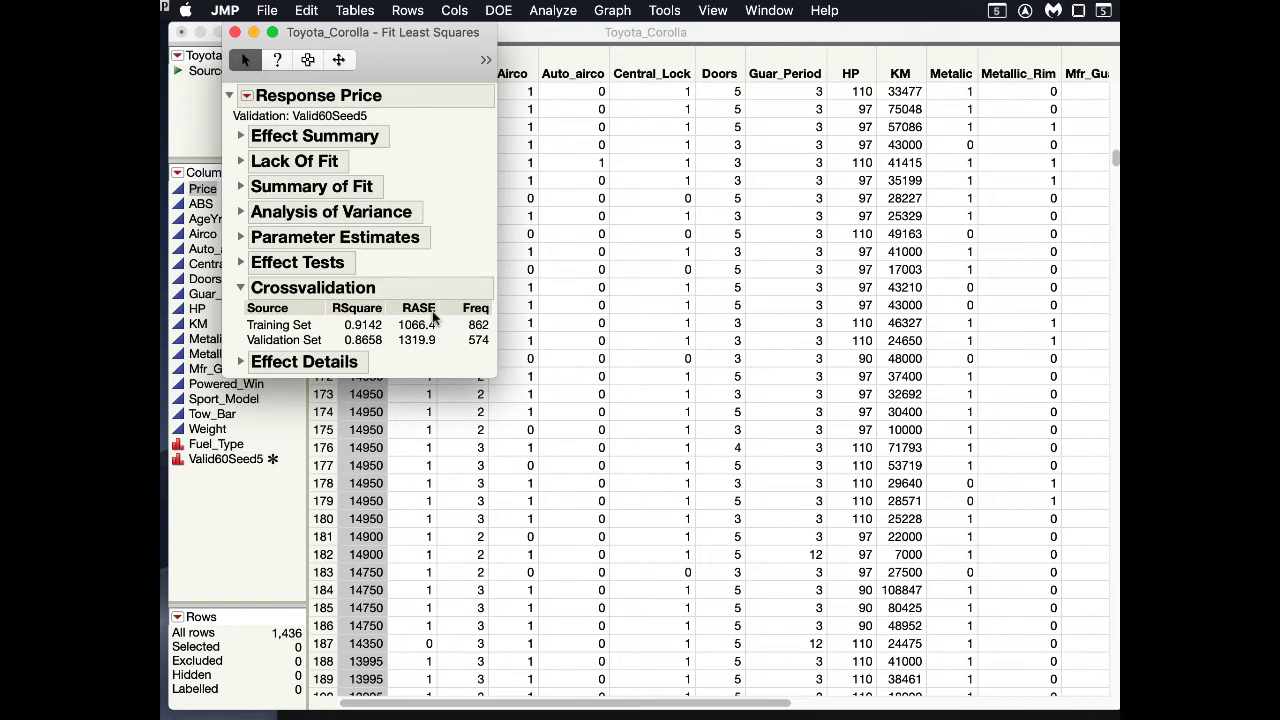
mouse_move(428, 322)
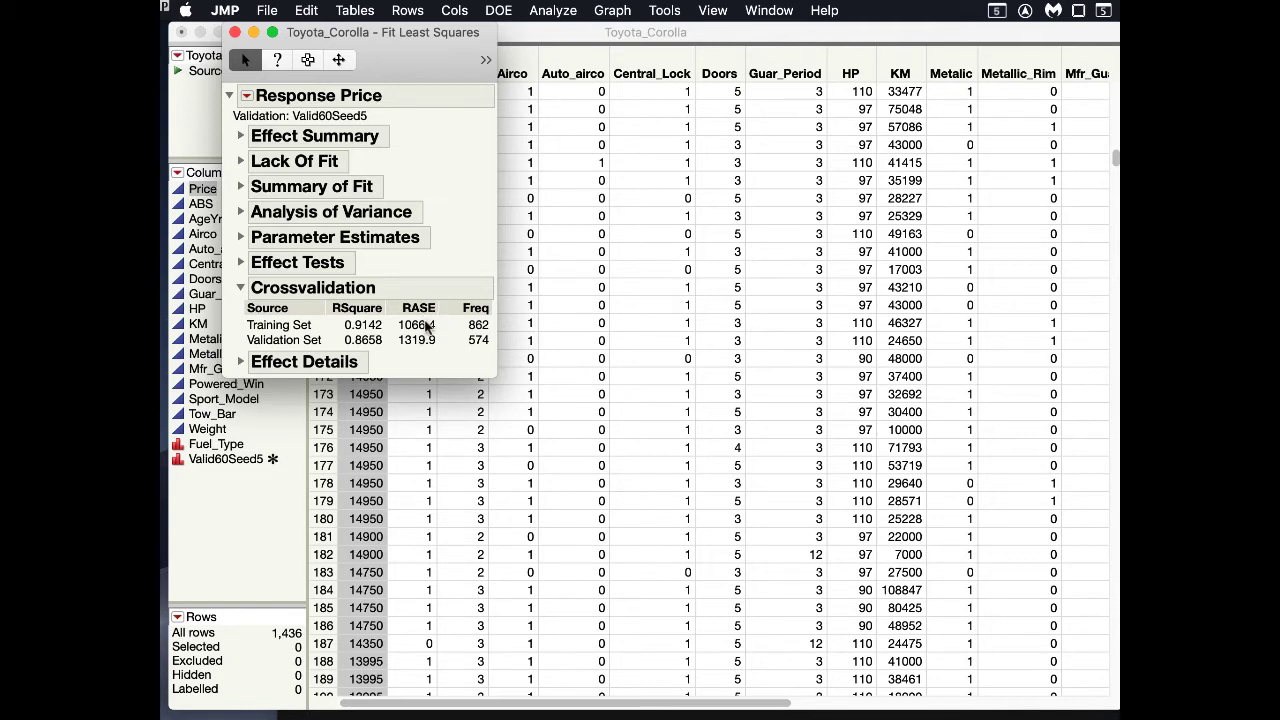
mouse_move(425, 320)
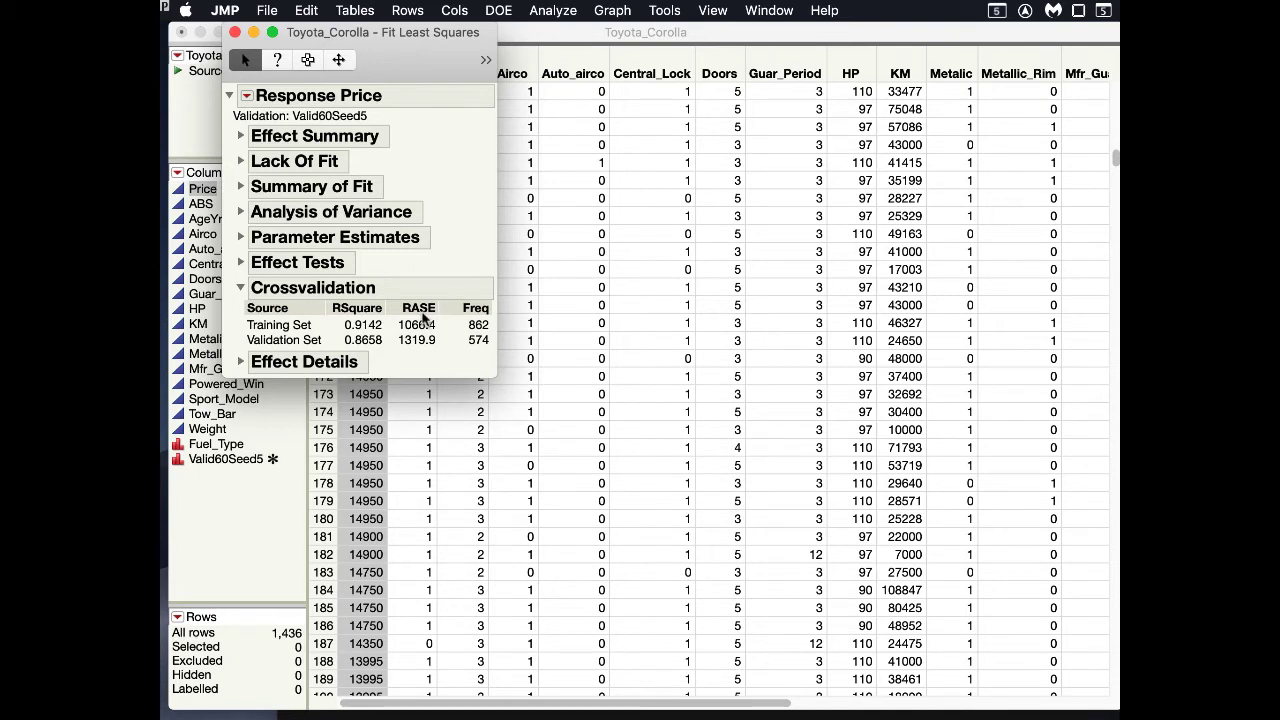
mouse_move(427, 345)
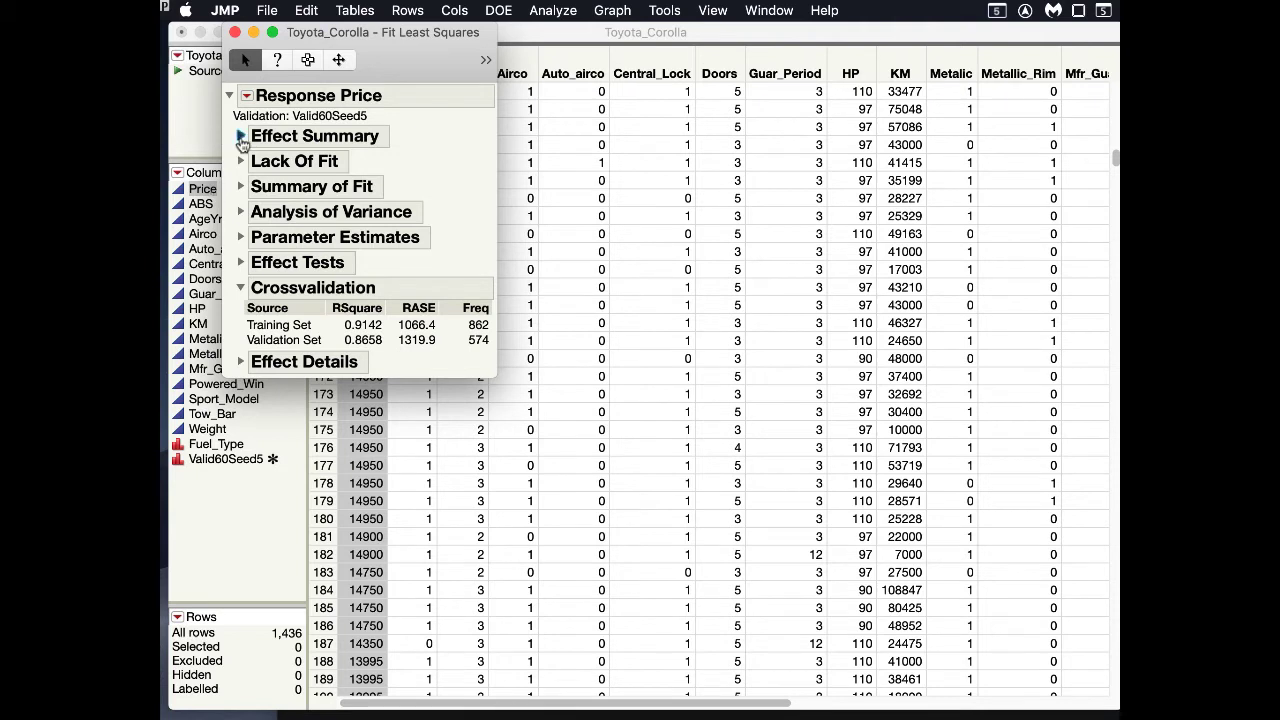
Expand Effect Summary to see LogWorth and PValue for each effect
click(241, 136)
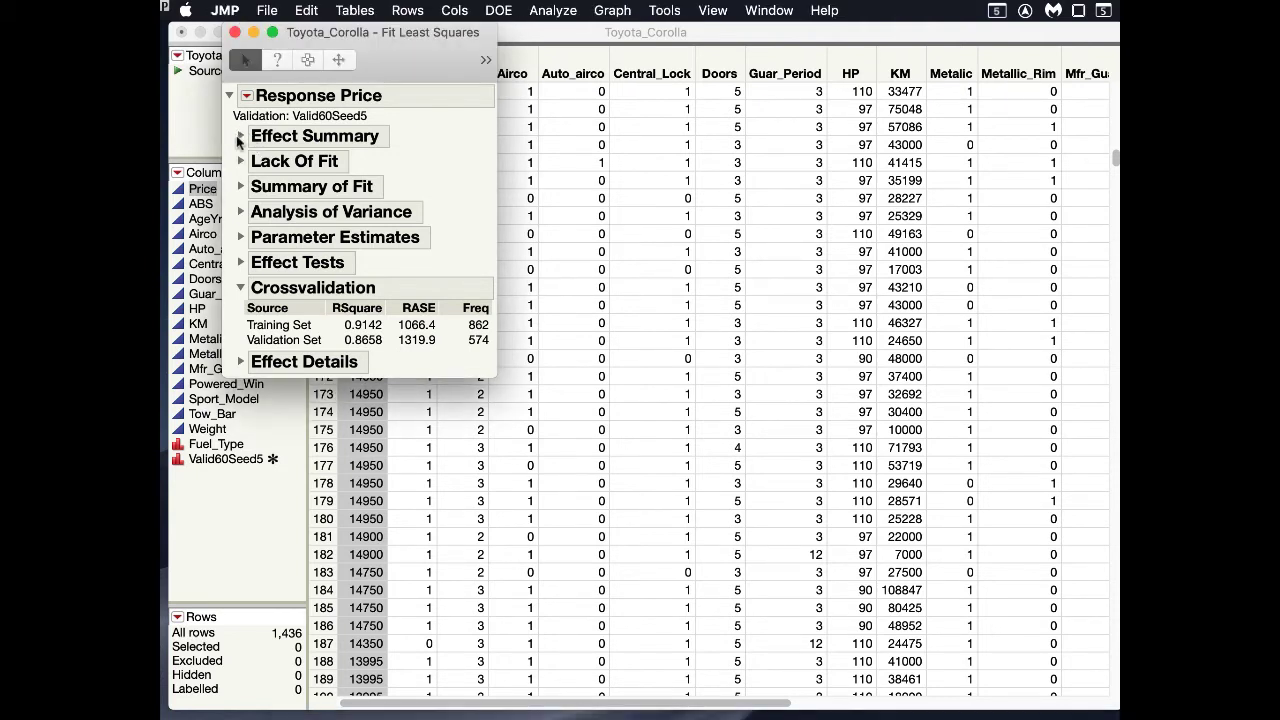
click(240, 136)
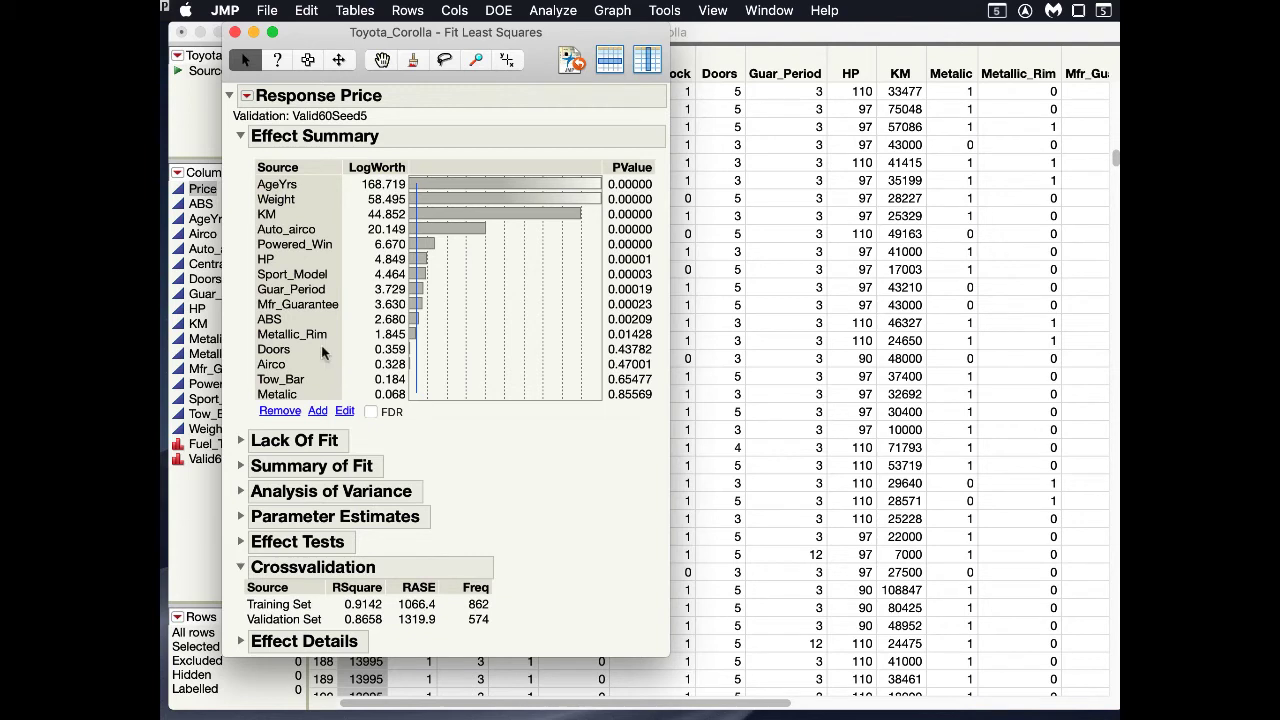
mouse_move(350, 420)
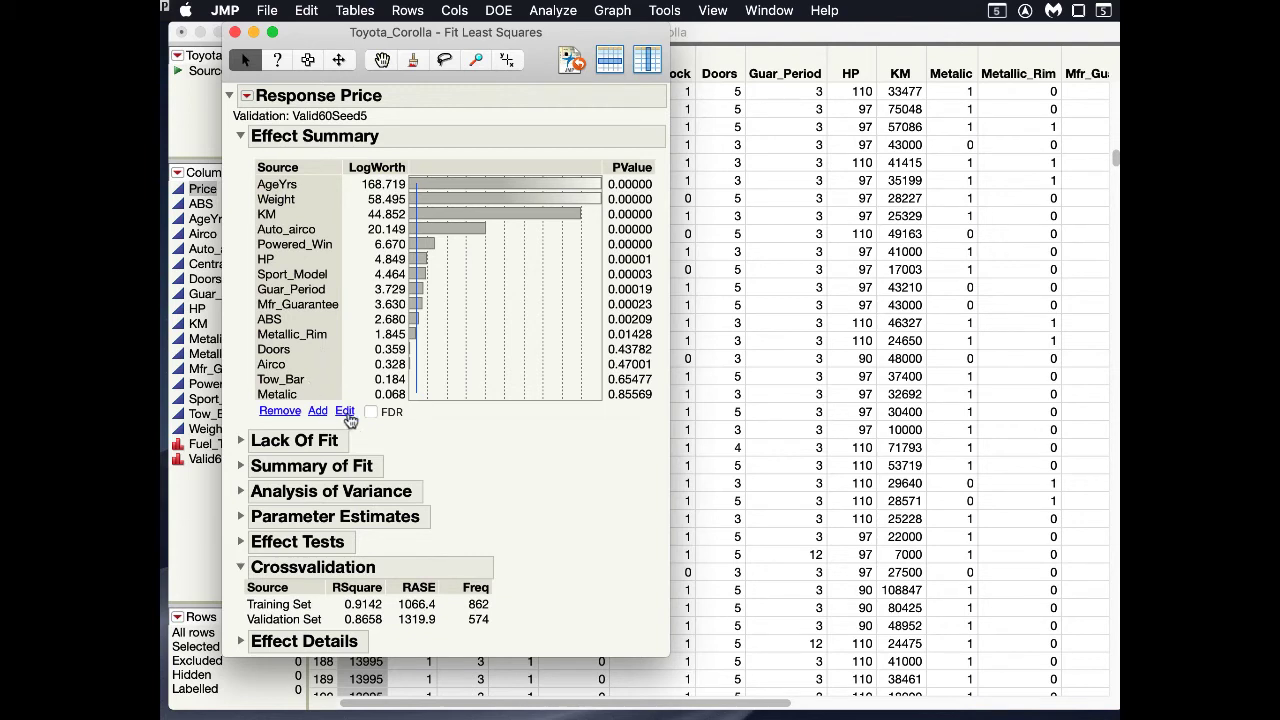
Edit the model and select Doors, Airco and Metalic among the effects for removal
click(344, 411)
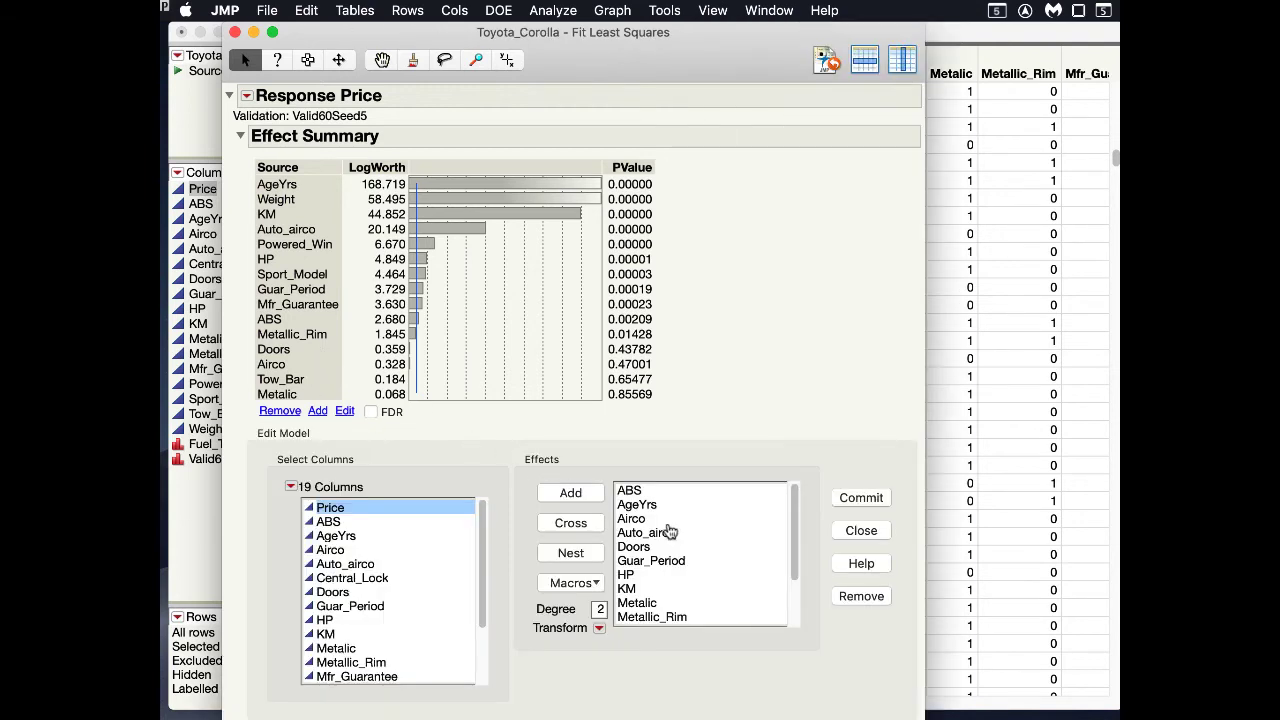
mouse_move(635, 550)
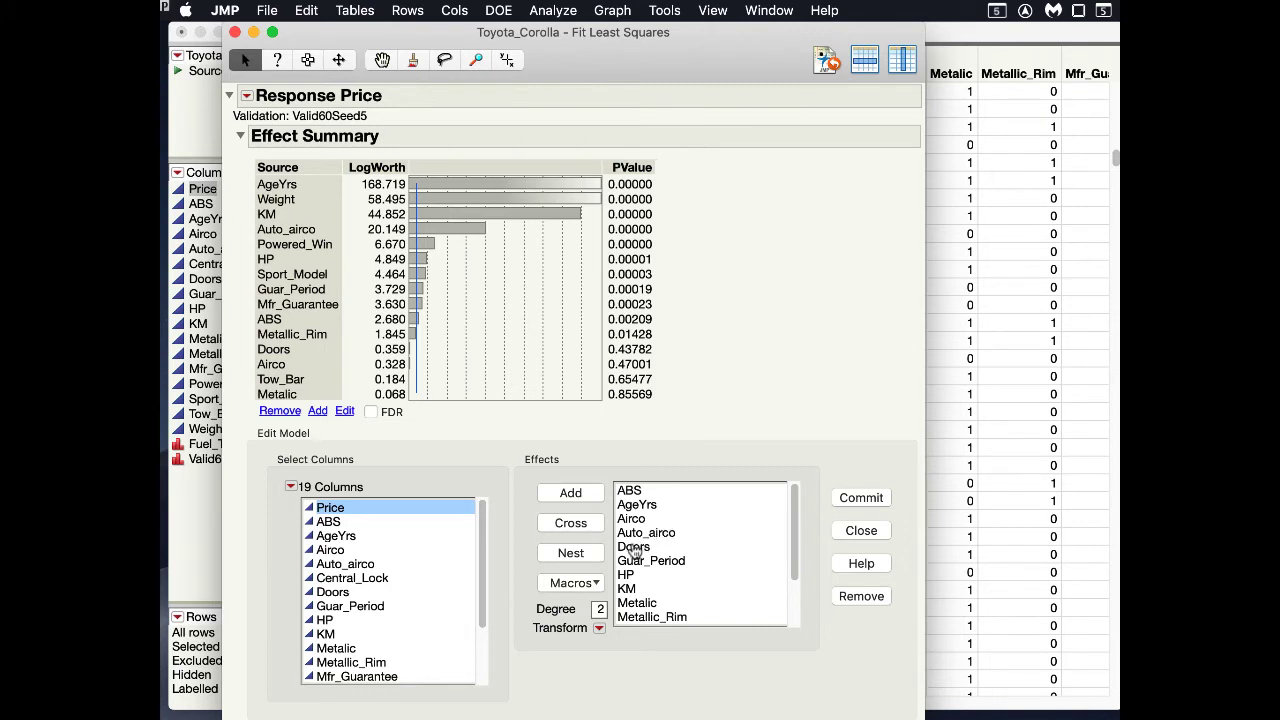
click(634, 547)
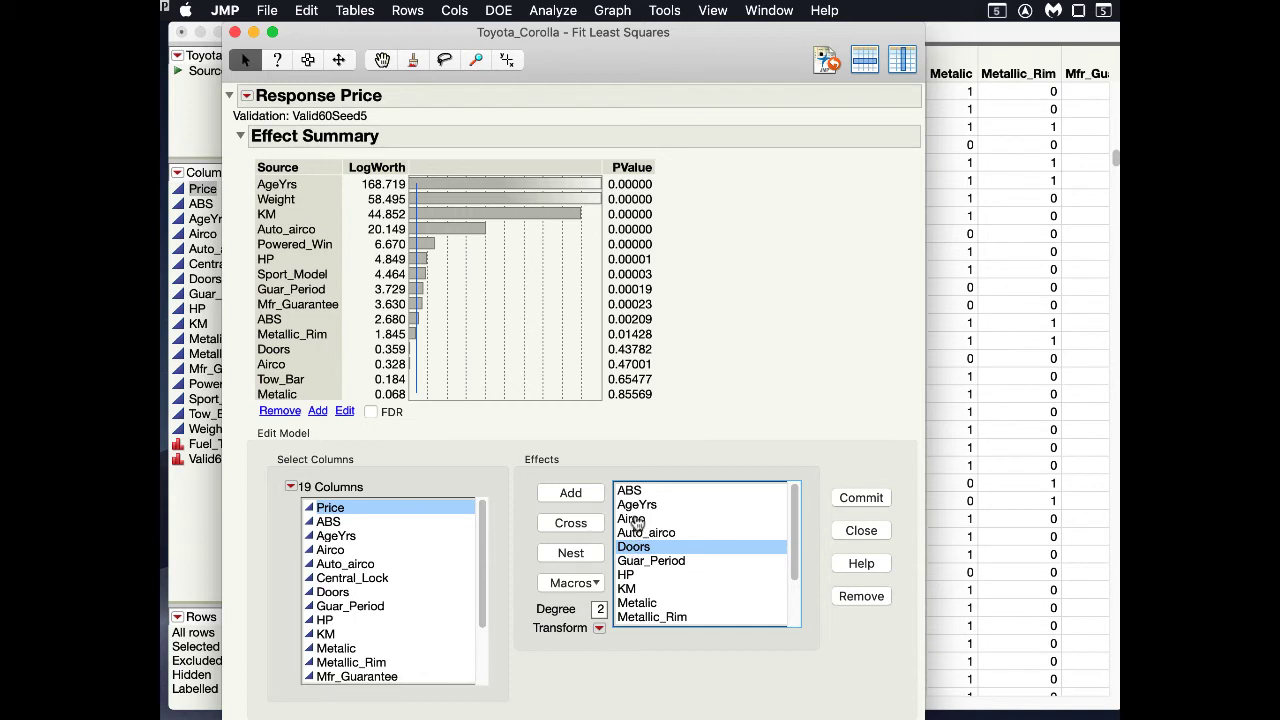
click(631, 518)
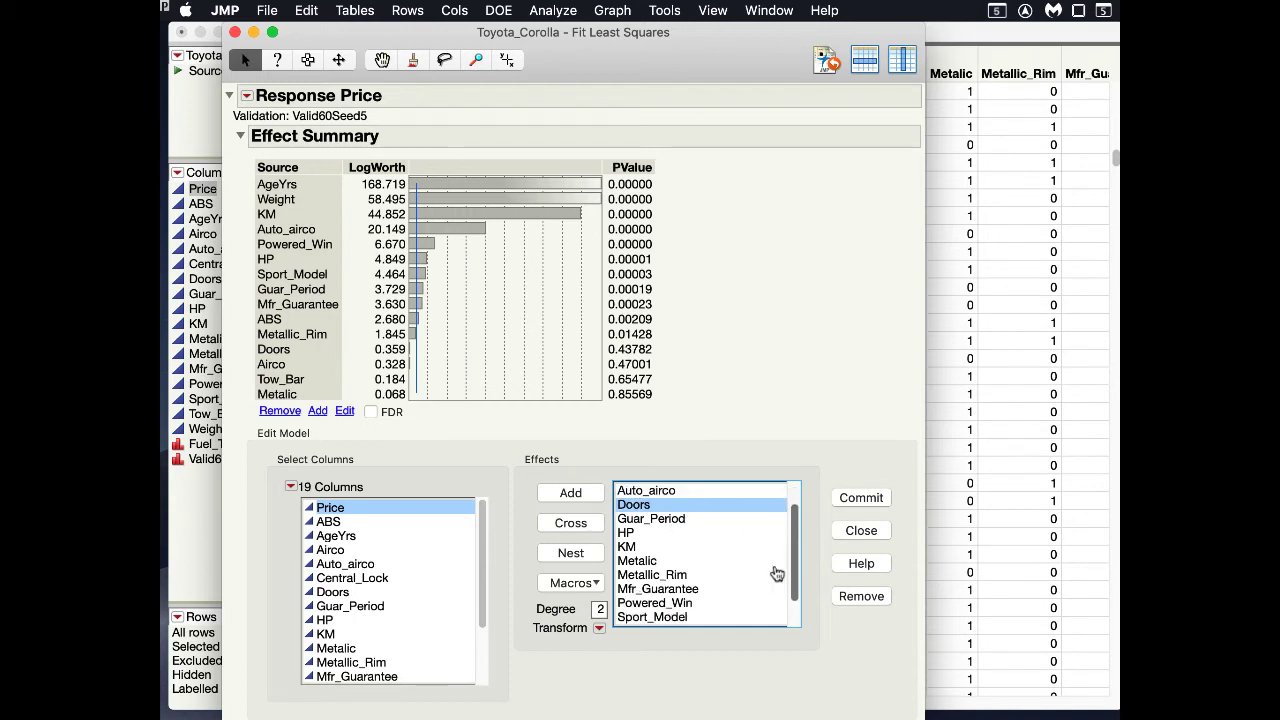
click(637, 560)
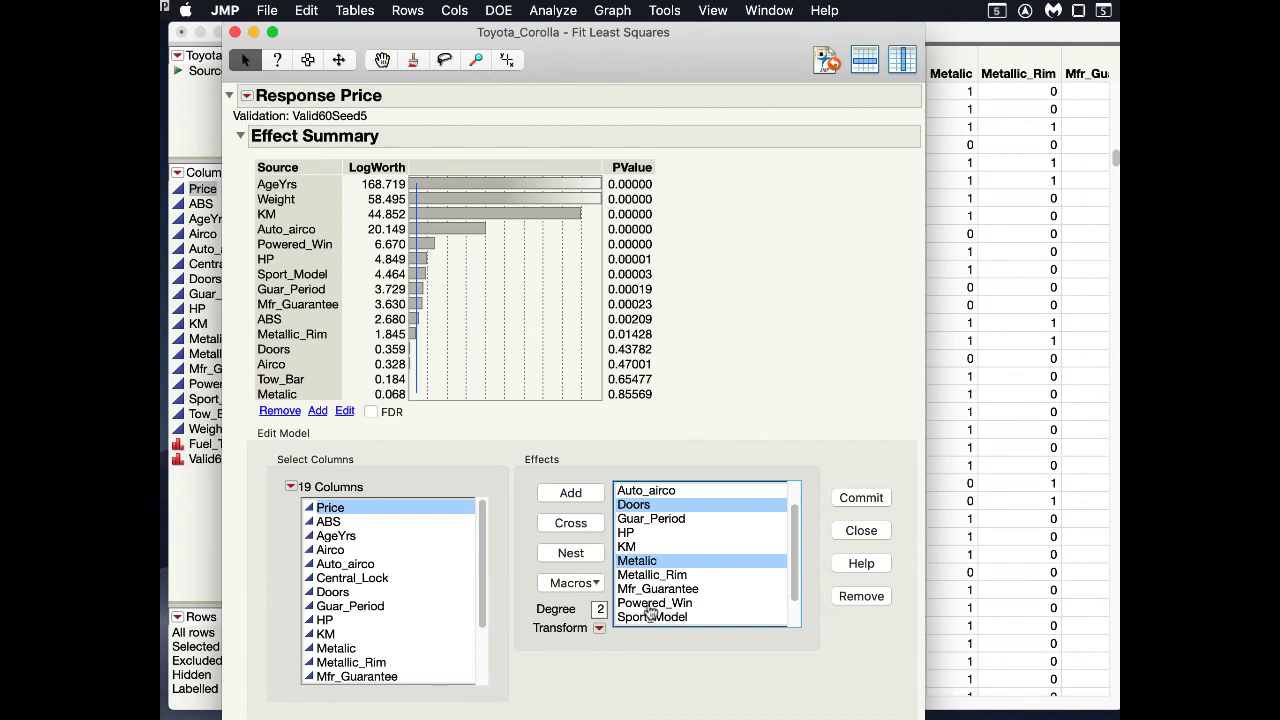
scroll(down, 3)
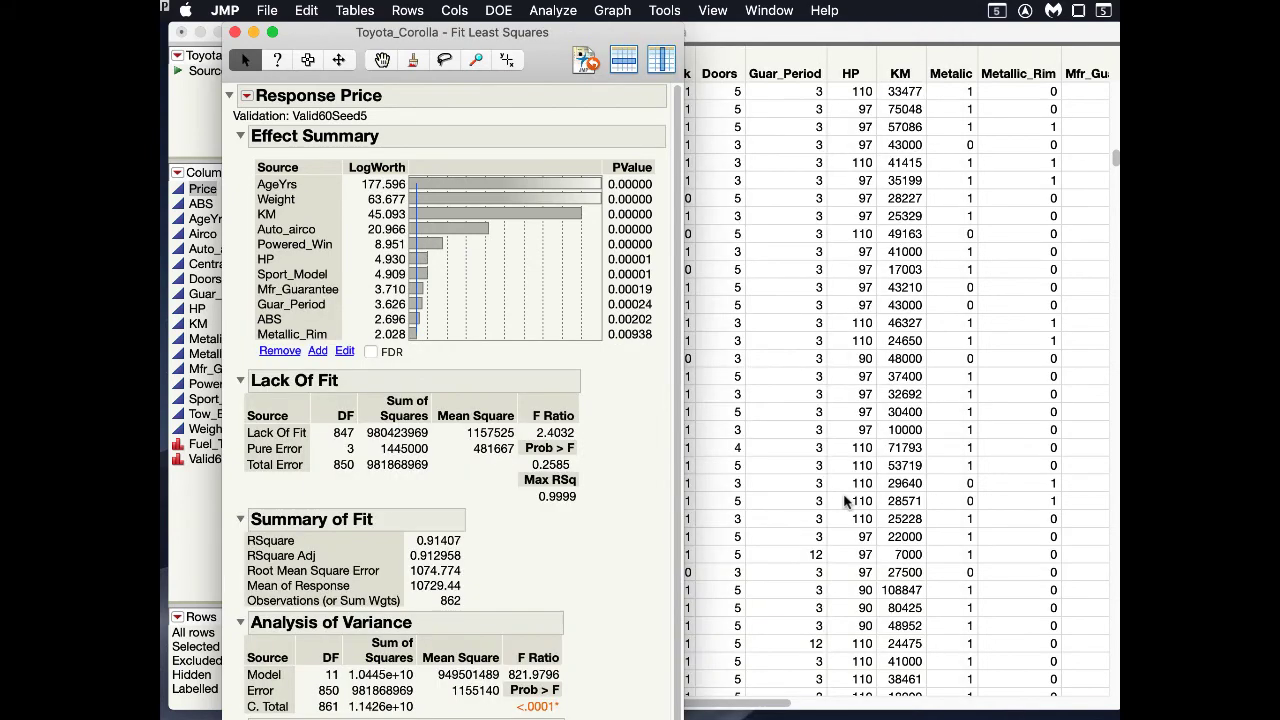
mouse_move(490, 228)
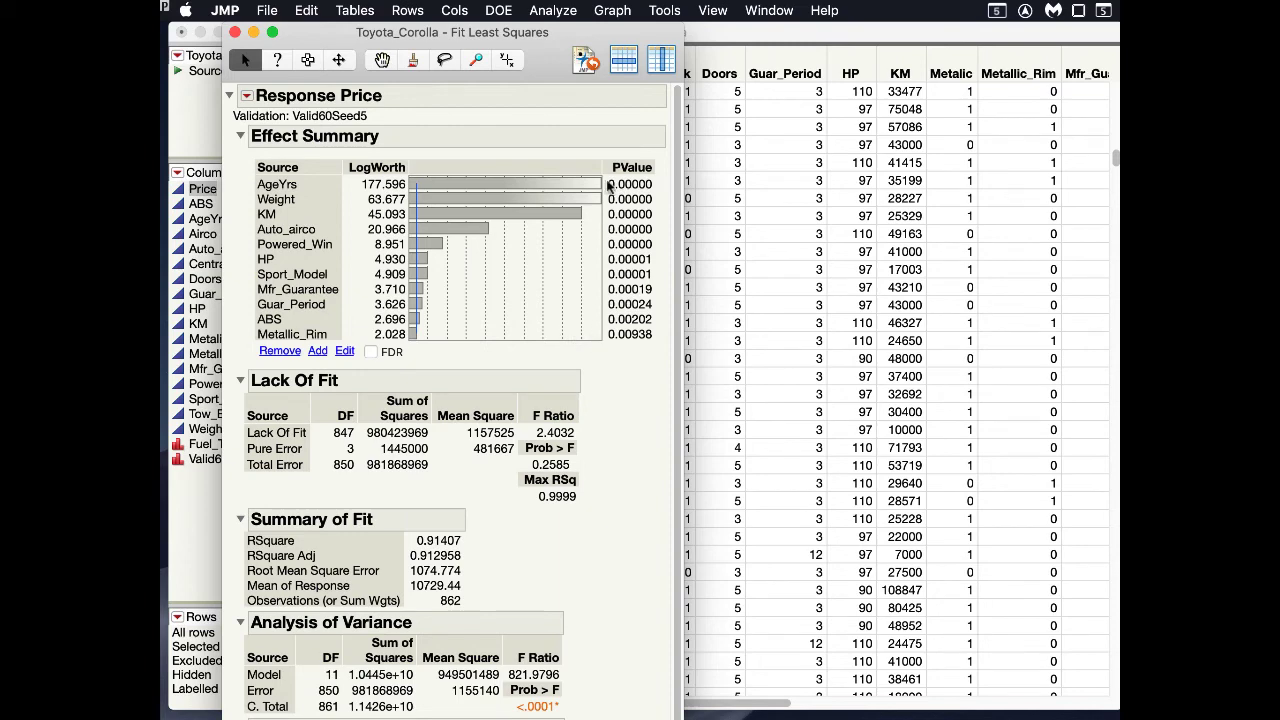
mouse_move(610, 186)
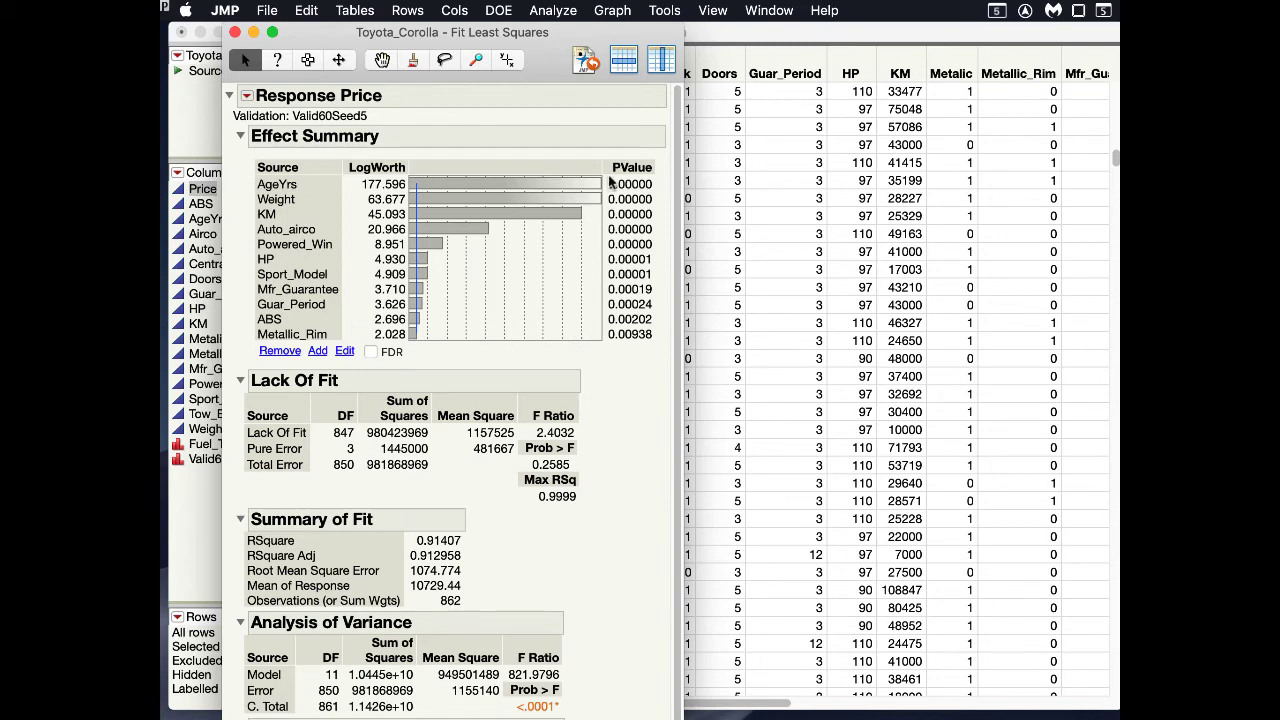
mouse_move(238, 136)
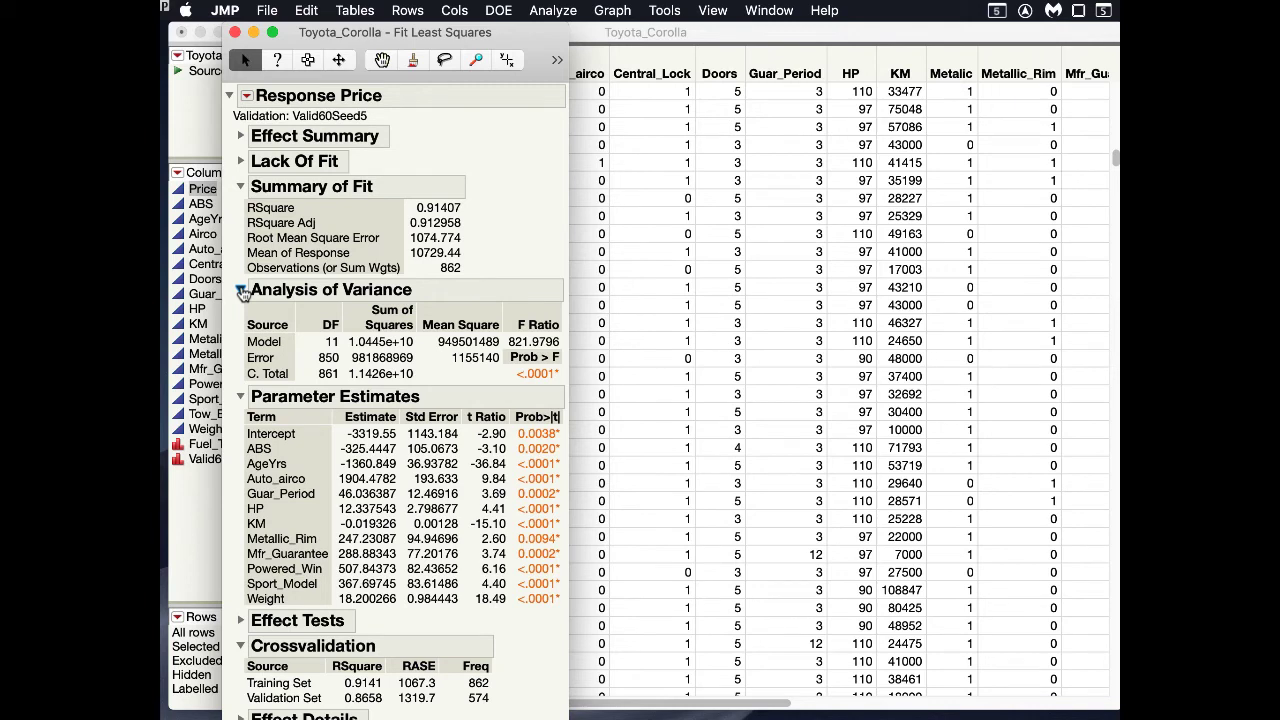
Collapse Summary of Fit so Parameter Estimates and Crossvalidation remain visible
click(241, 186)
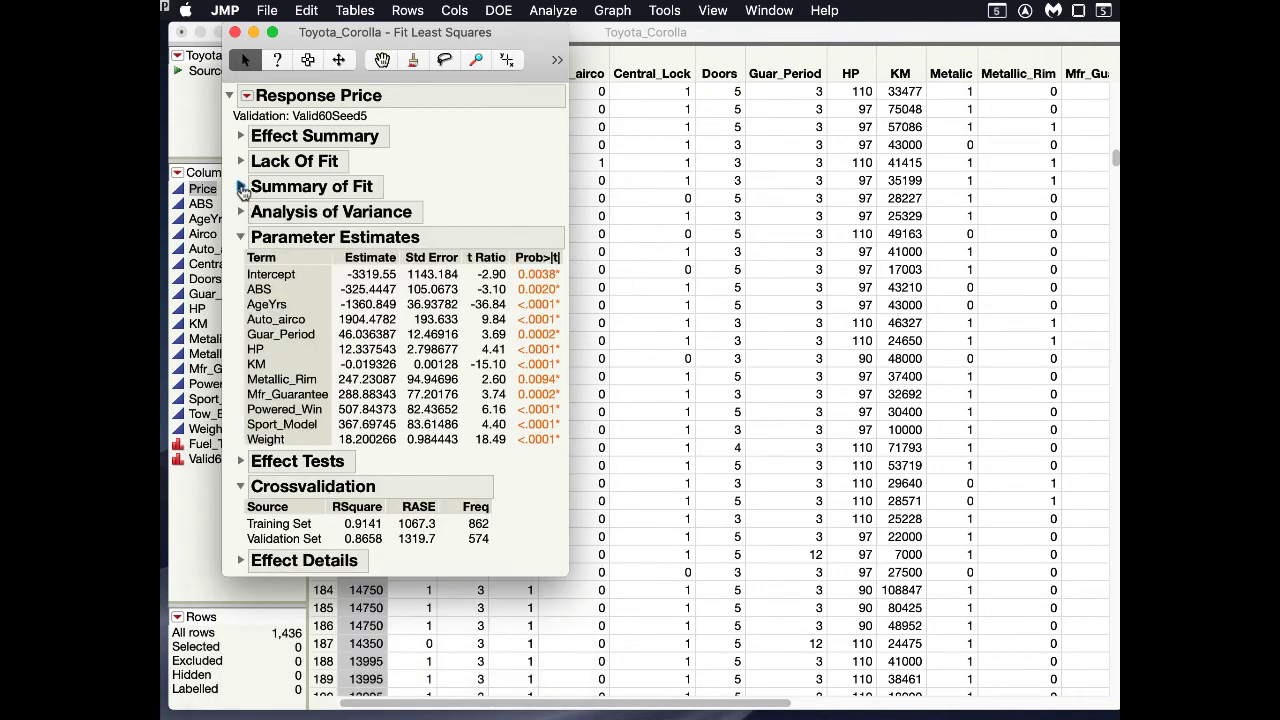
mouse_move(490, 285)
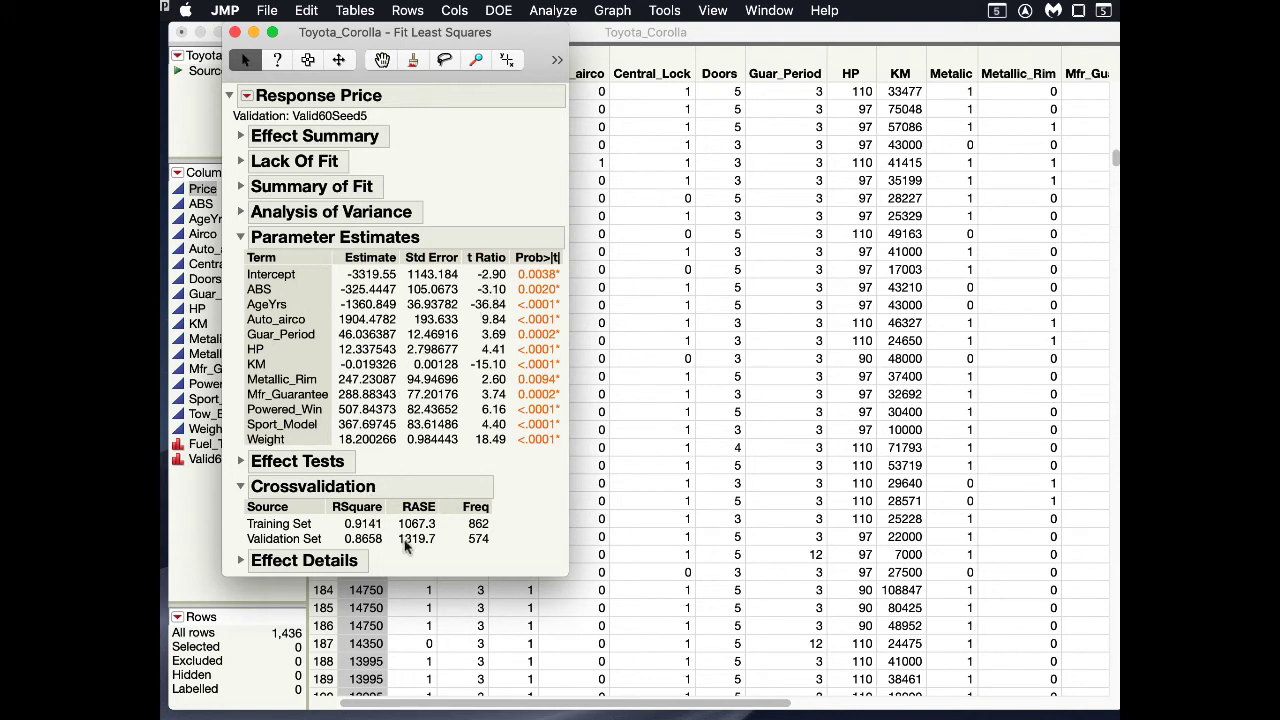
mouse_move(408, 545)
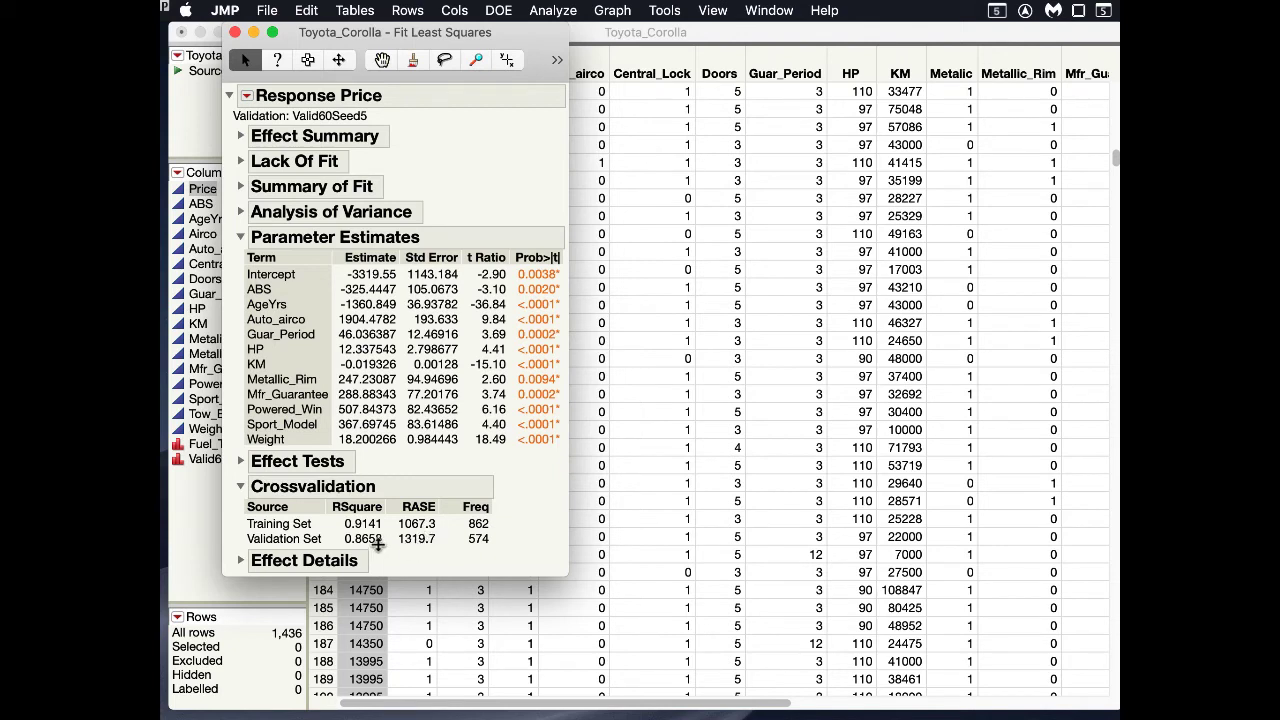
mouse_move(410, 545)
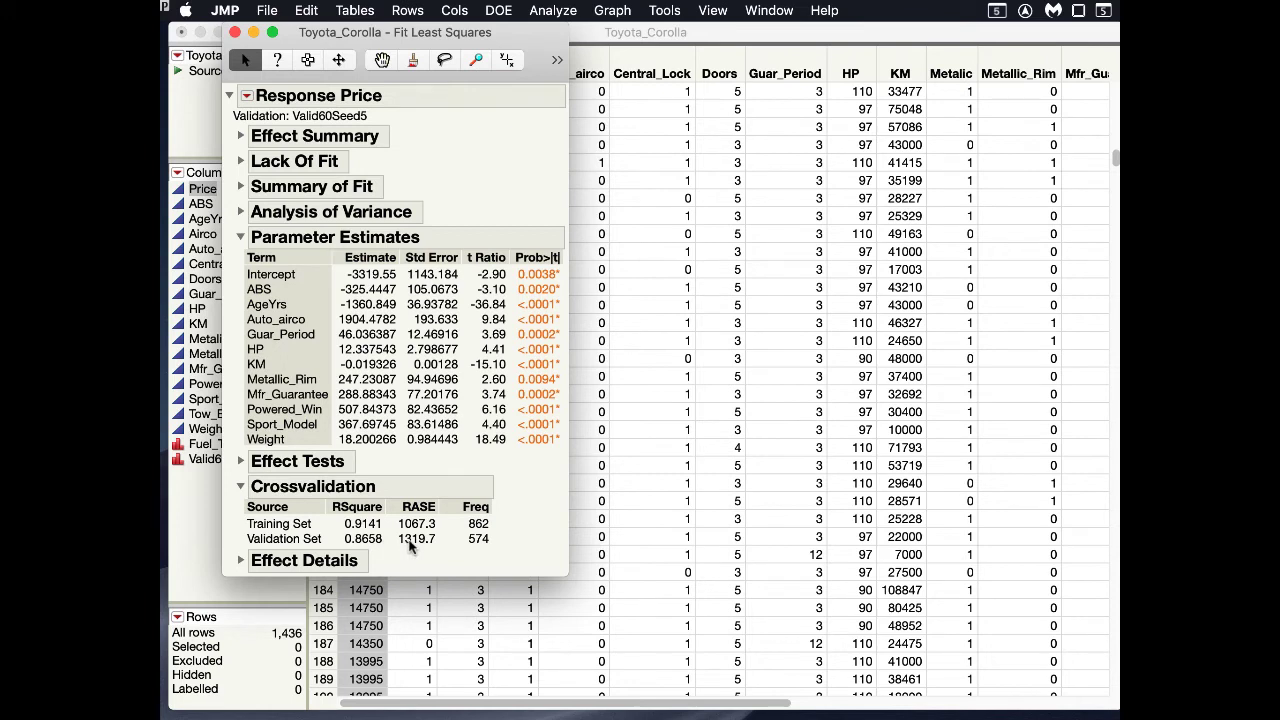
mouse_move(490, 555)
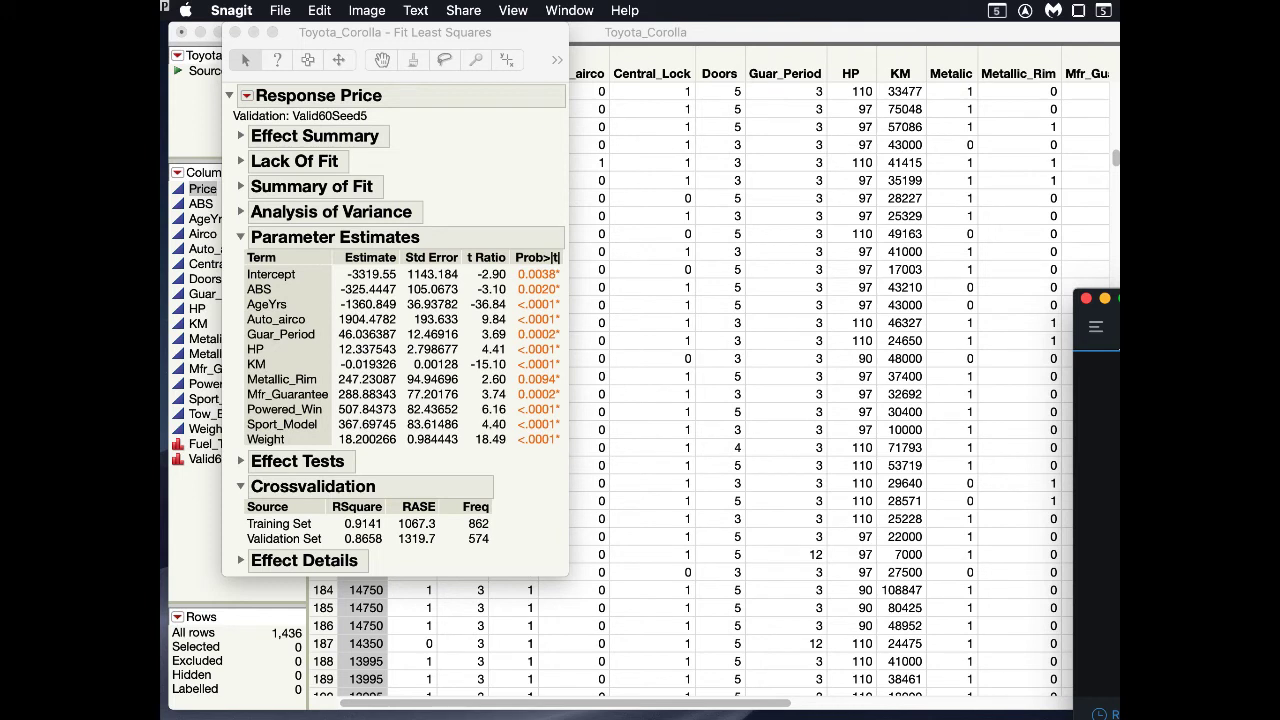
mouse_move(453, 527)
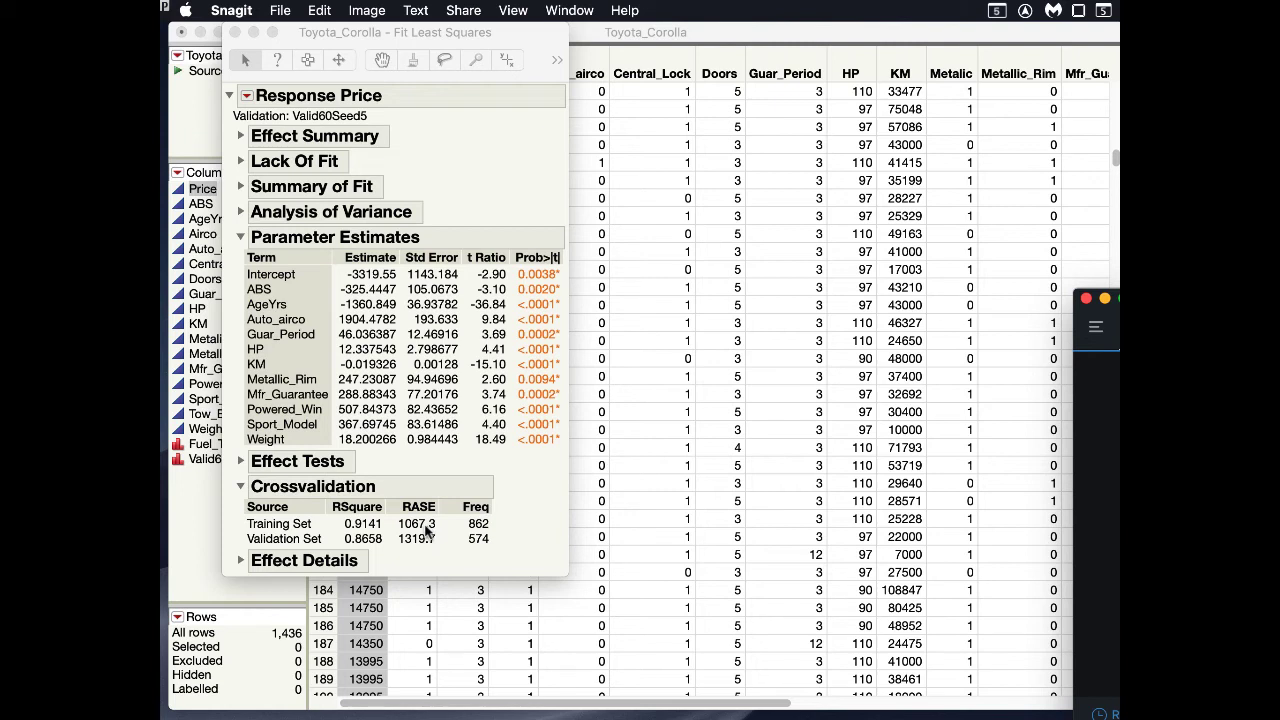
mouse_move(424, 550)
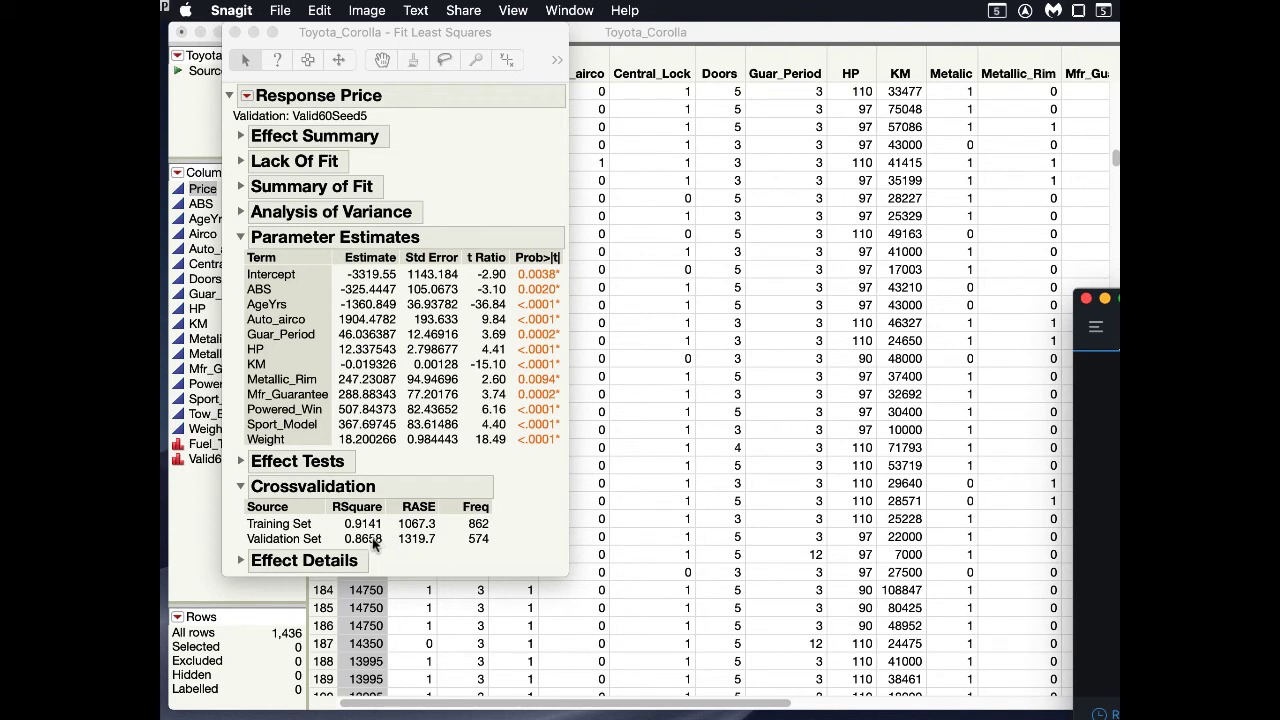
mouse_move(372, 544)
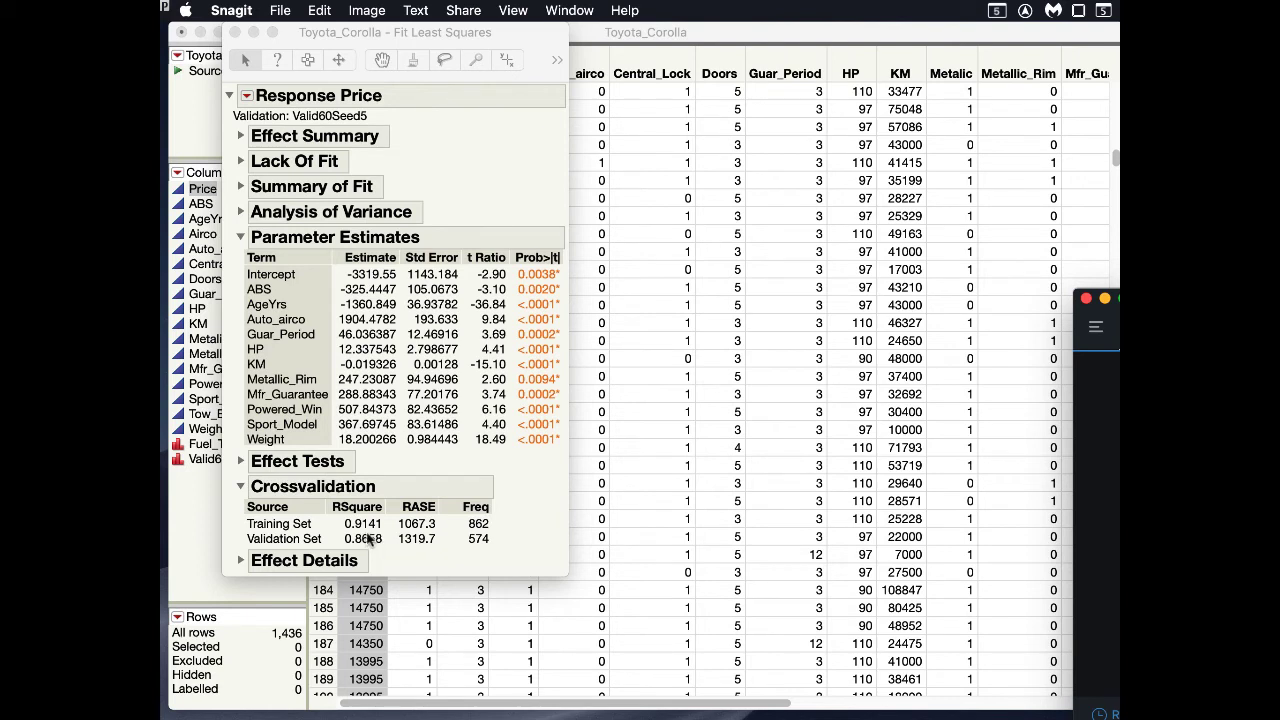
mouse_move(418, 540)
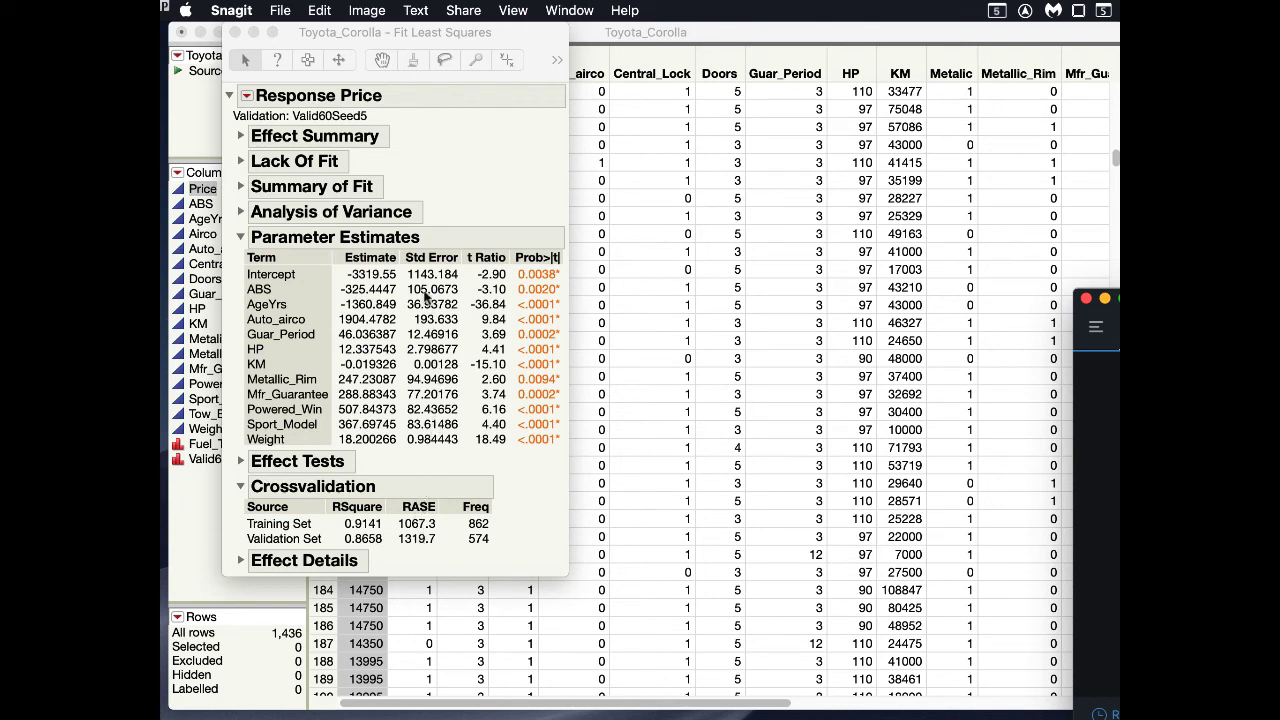
mouse_move(432, 485)
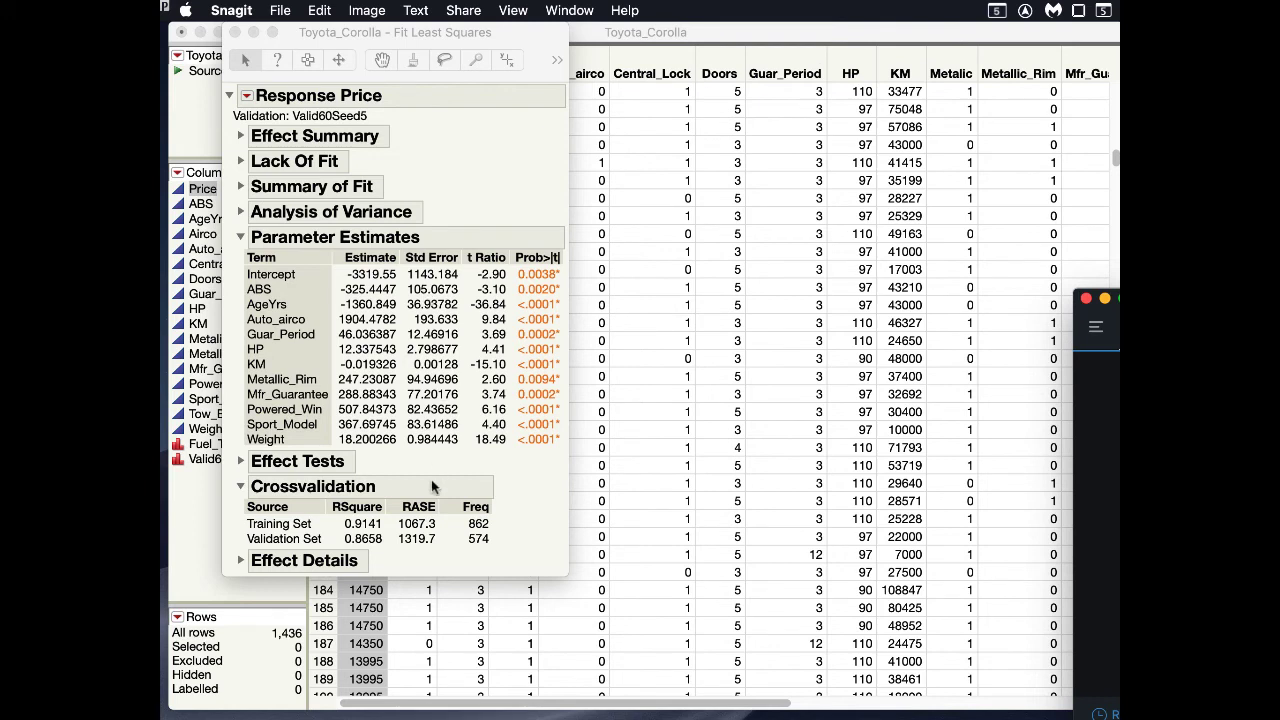
mouse_move(432, 534)
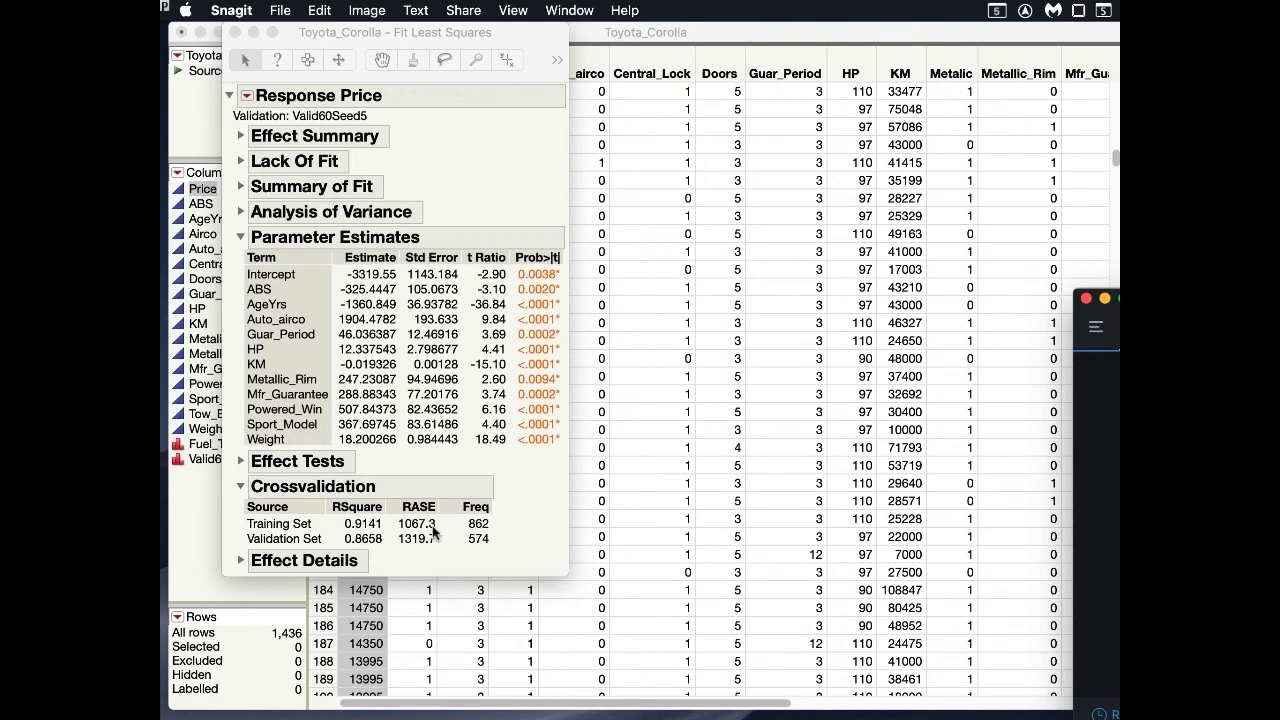
mouse_move(370, 547)
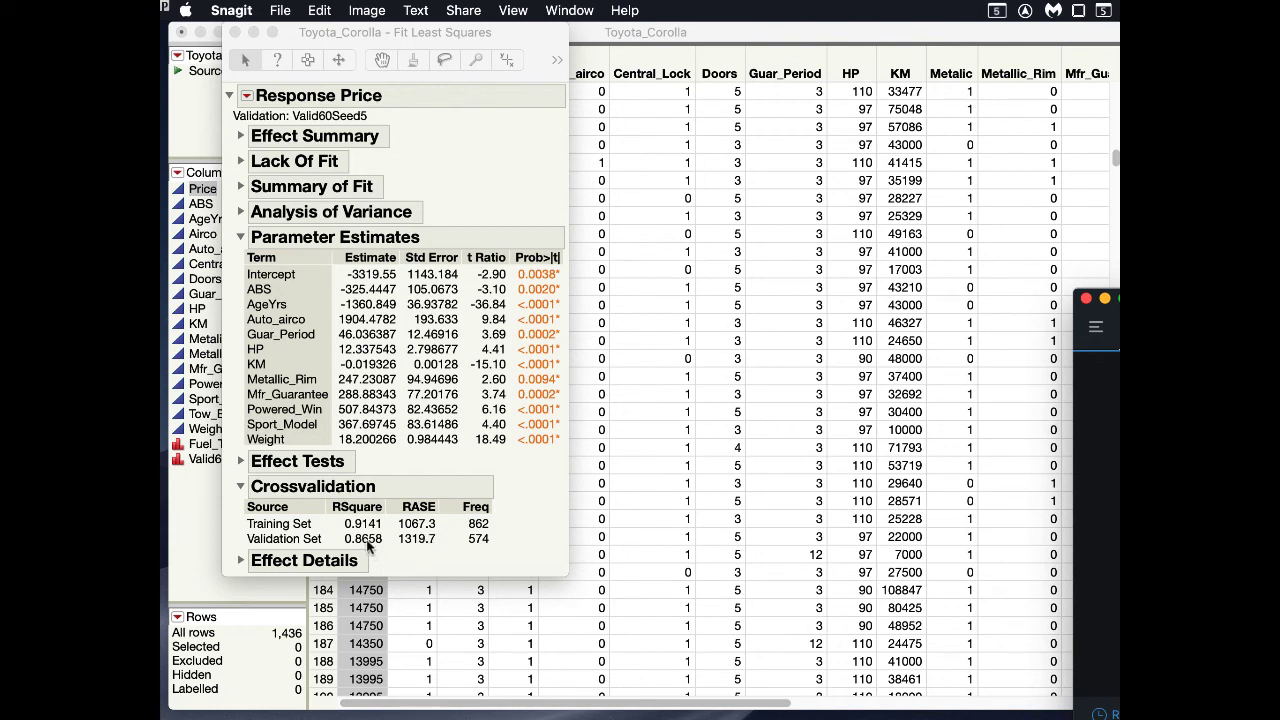
mouse_move(413, 548)
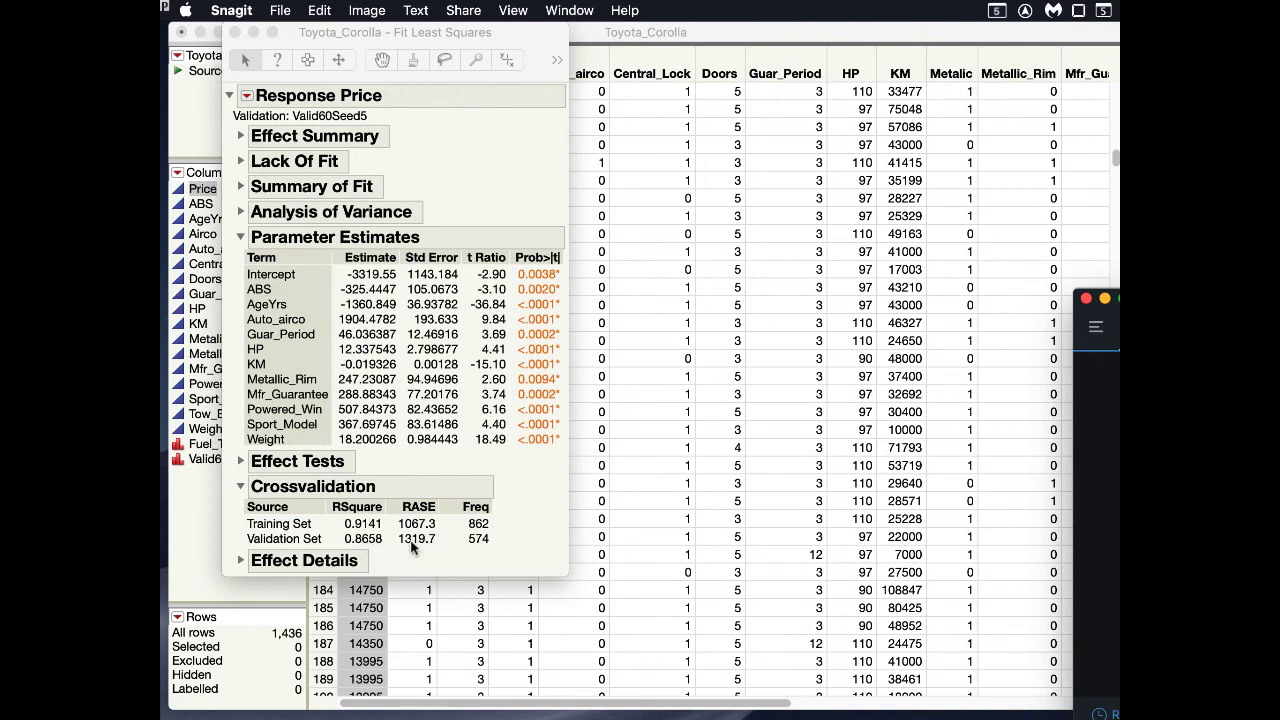